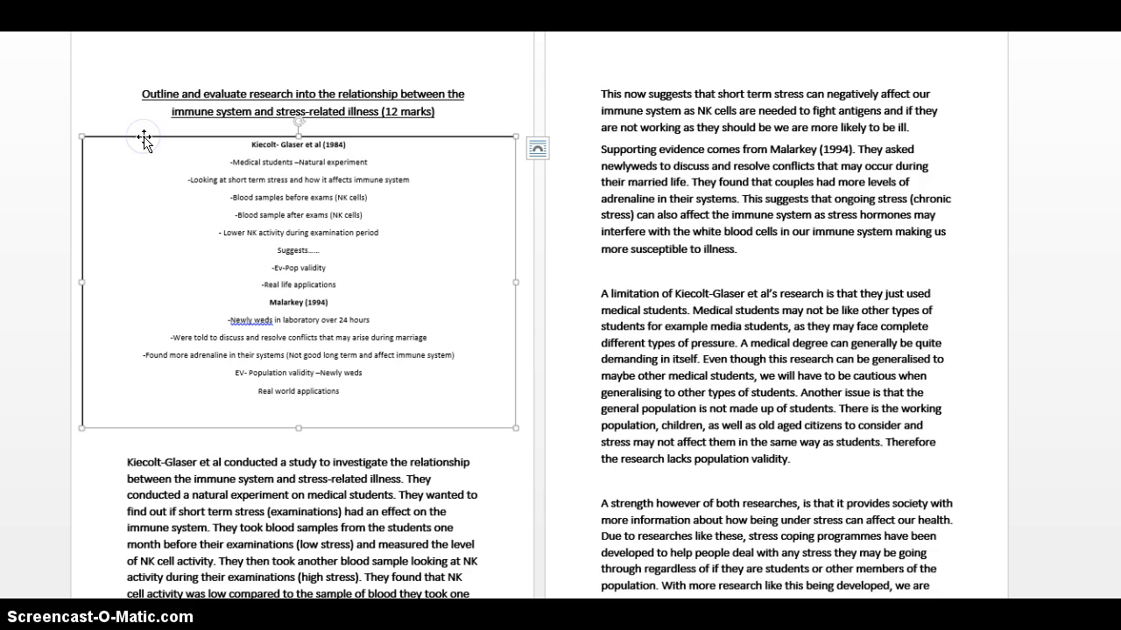
mouse_move(368, 168)
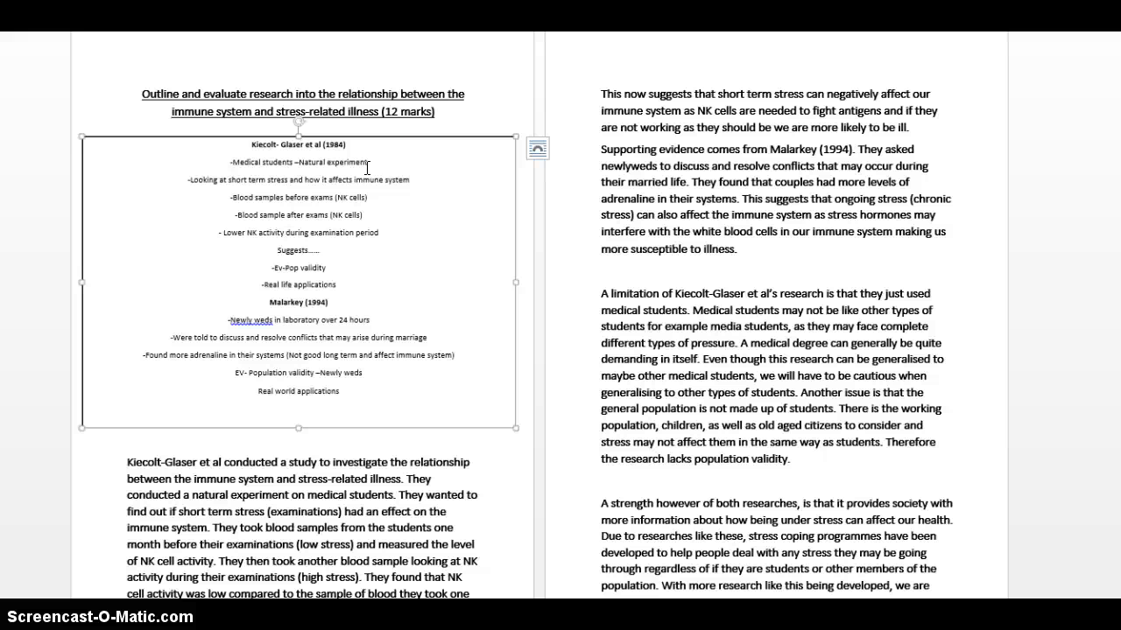
Step: Select the Kiecolt-Glaser study paragraph for yellow highlighting while reading through the essay
left_click(433, 245)
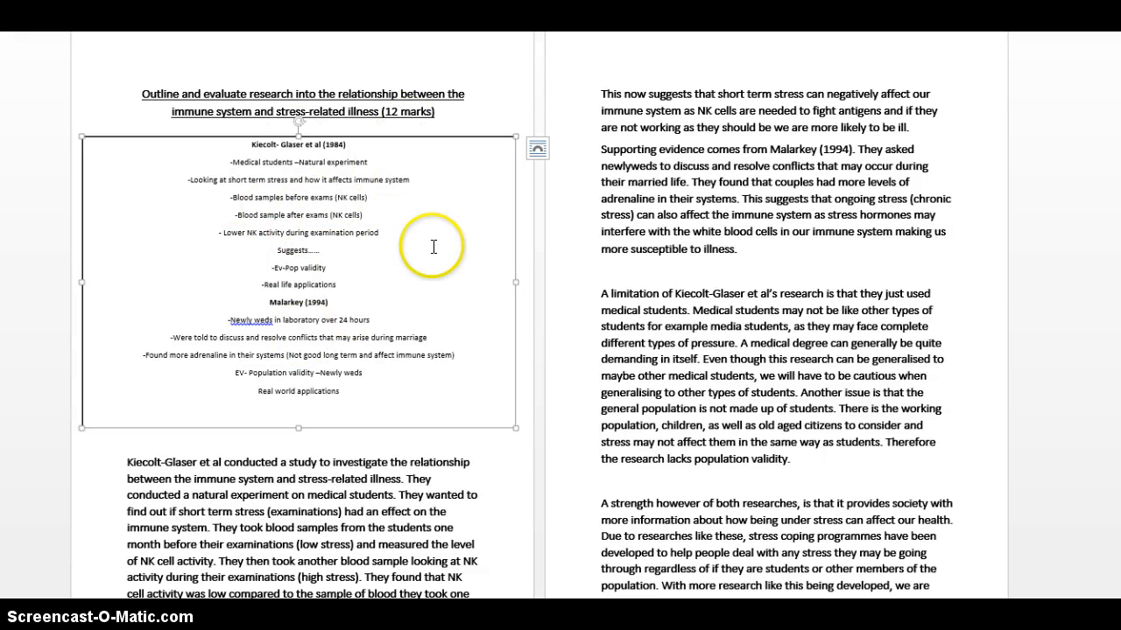
mouse_move(283, 186)
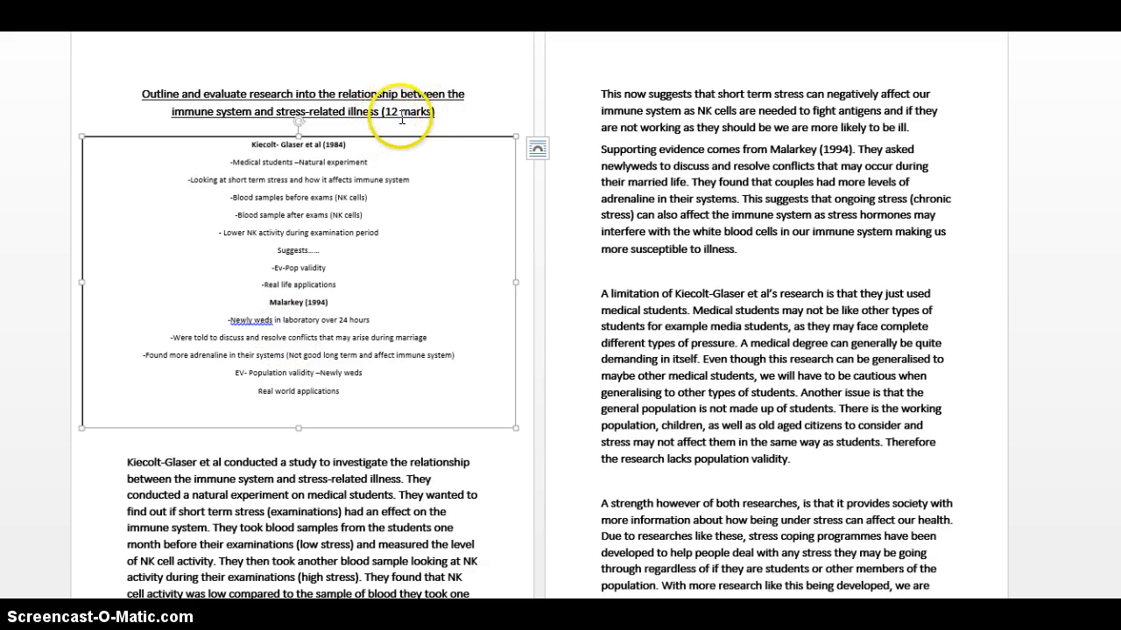
mouse_move(401, 112)
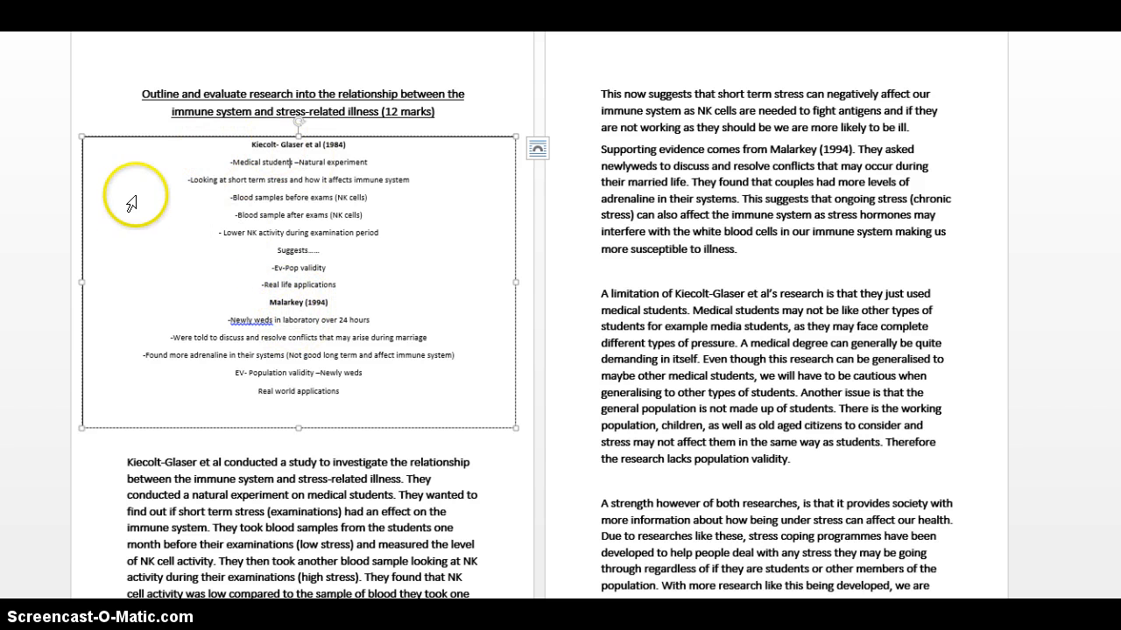
mouse_move(370, 375)
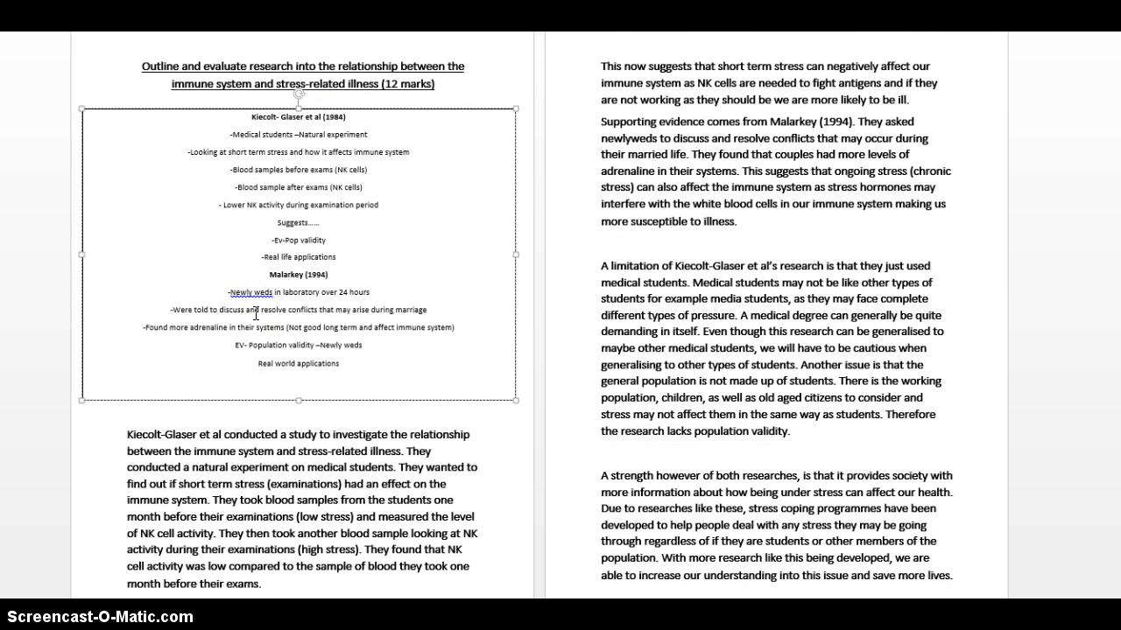
scroll("down", 3)
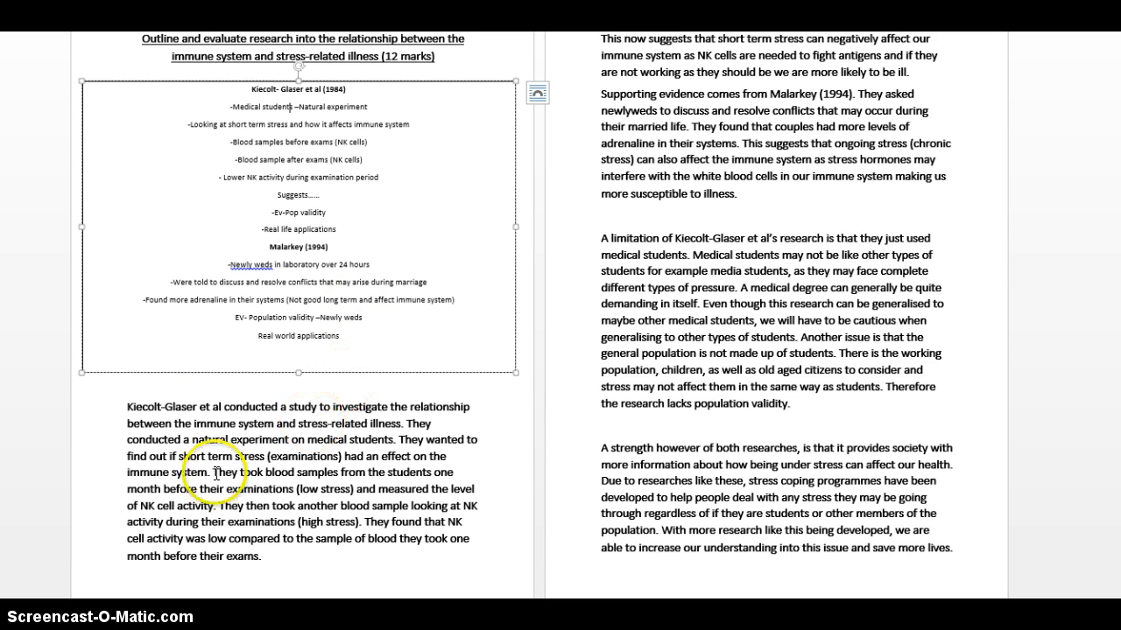
mouse_move(291, 400)
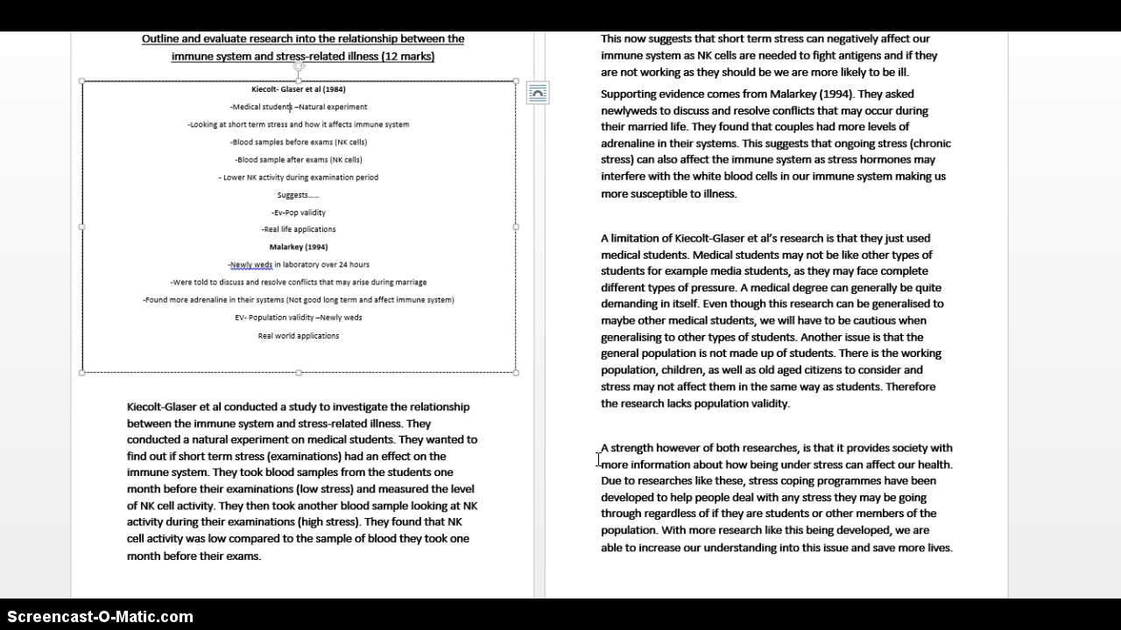
mouse_move(465, 445)
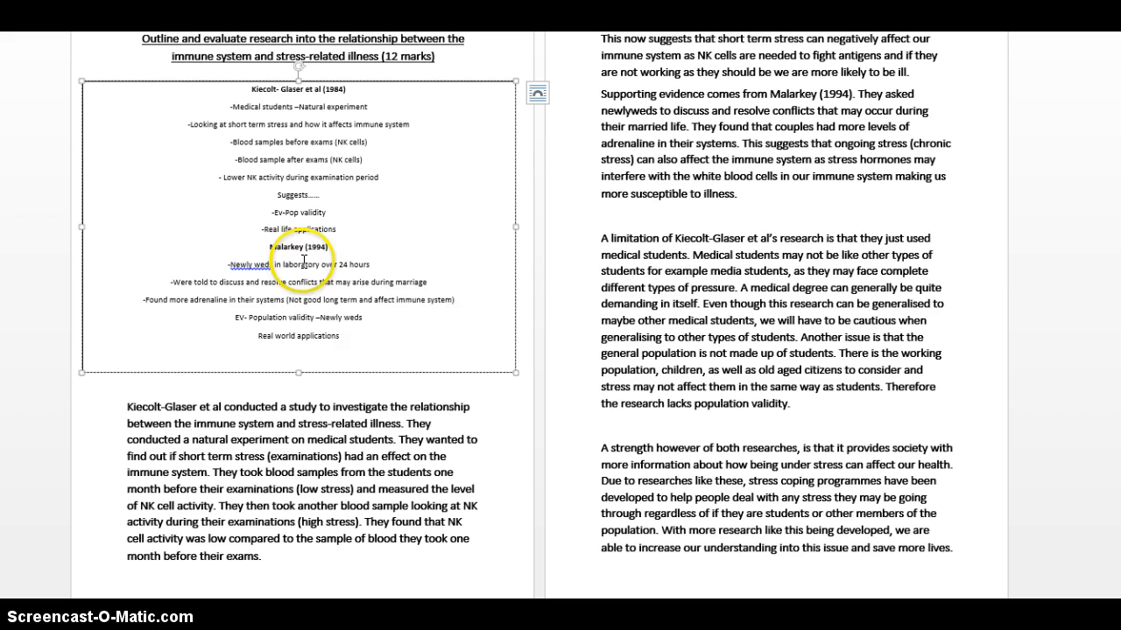
scroll("down", 3)
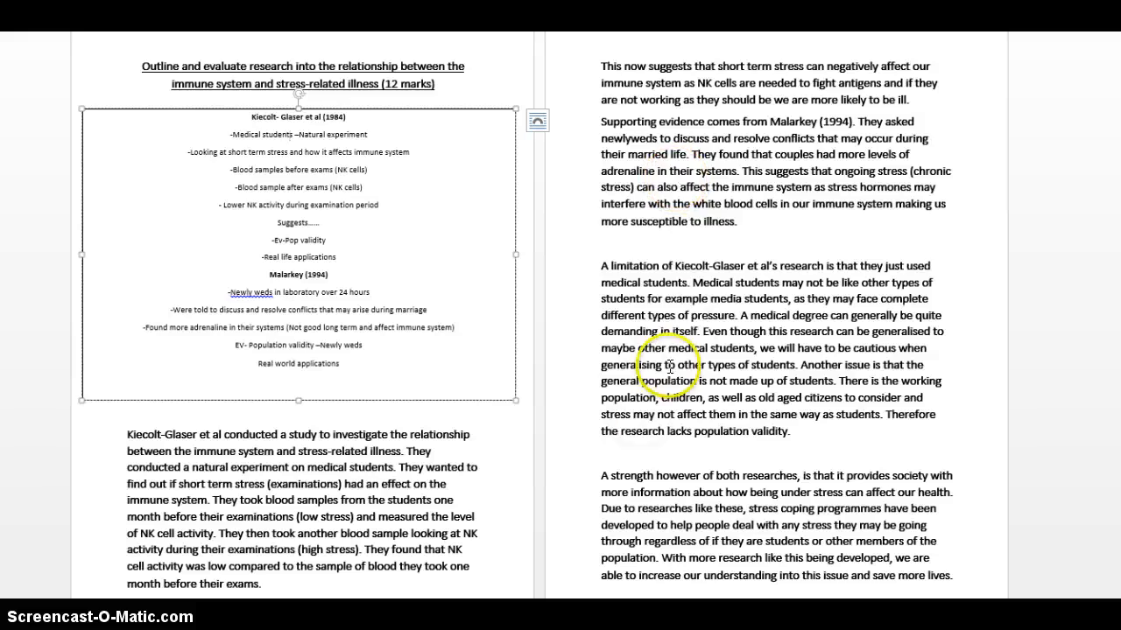
scroll("down", 3)
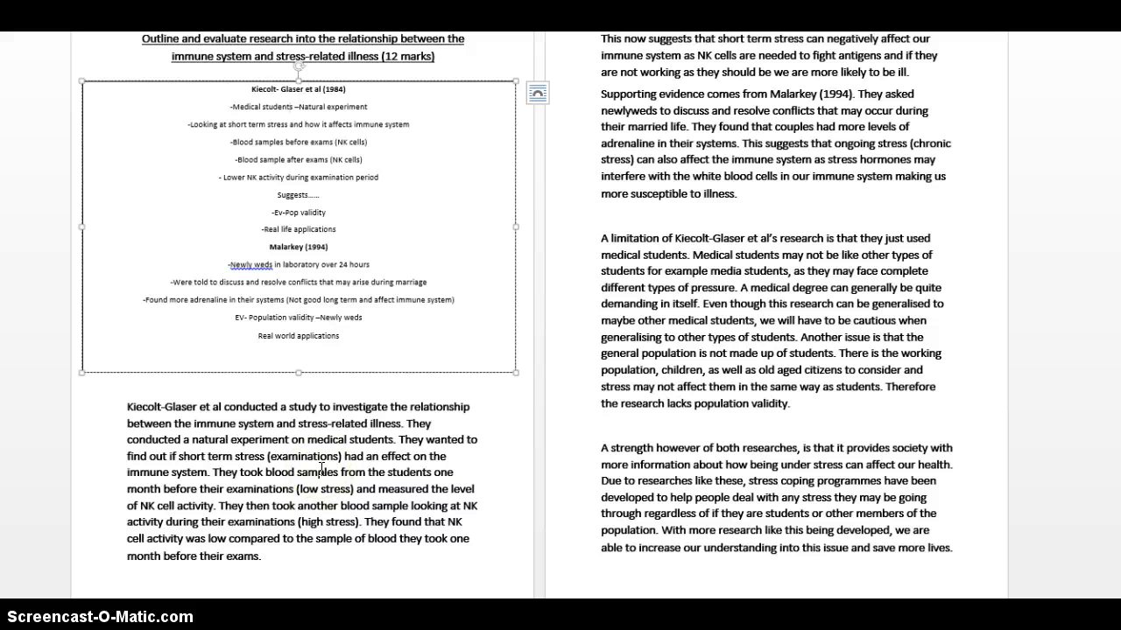
scroll("down", 3)
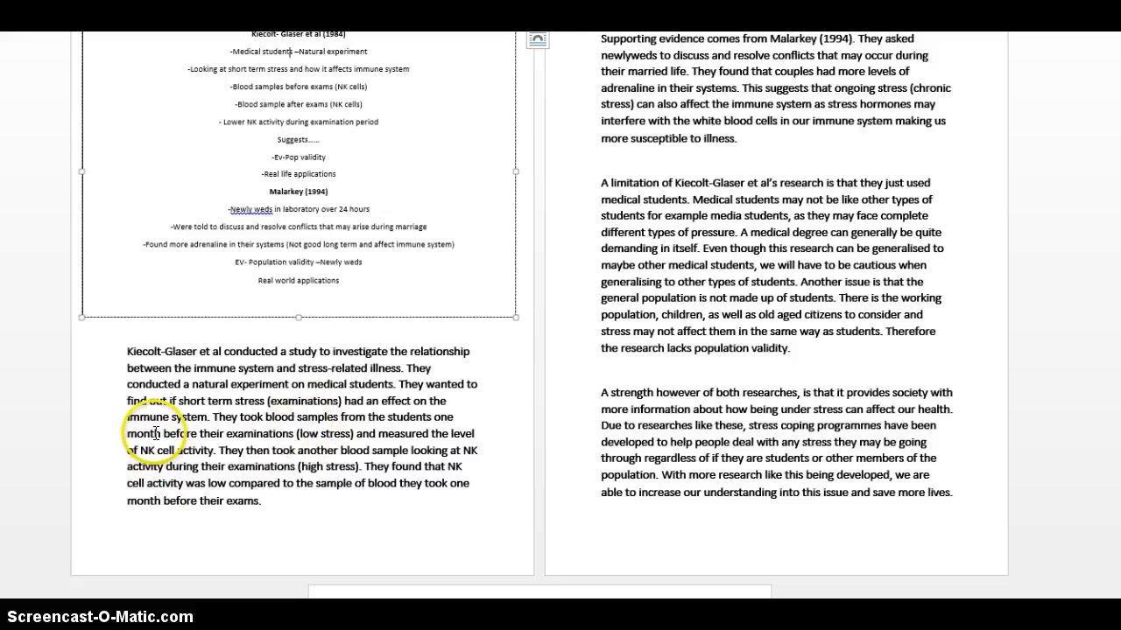
left_click_drag(126, 351, 231, 417)
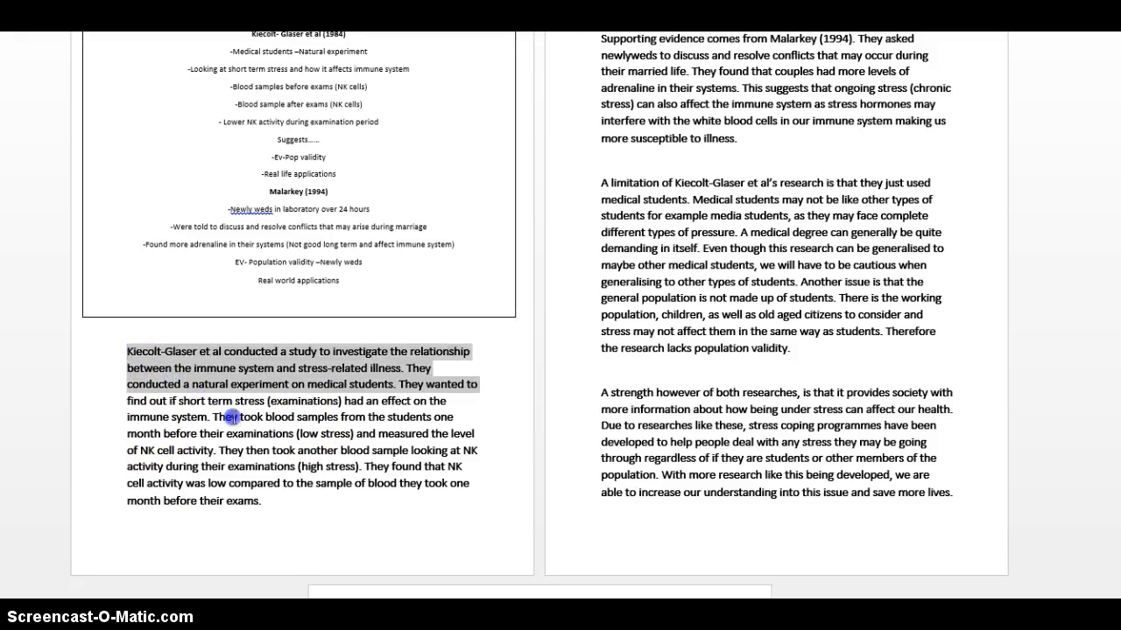
left_click_drag(231, 417, 348, 511)
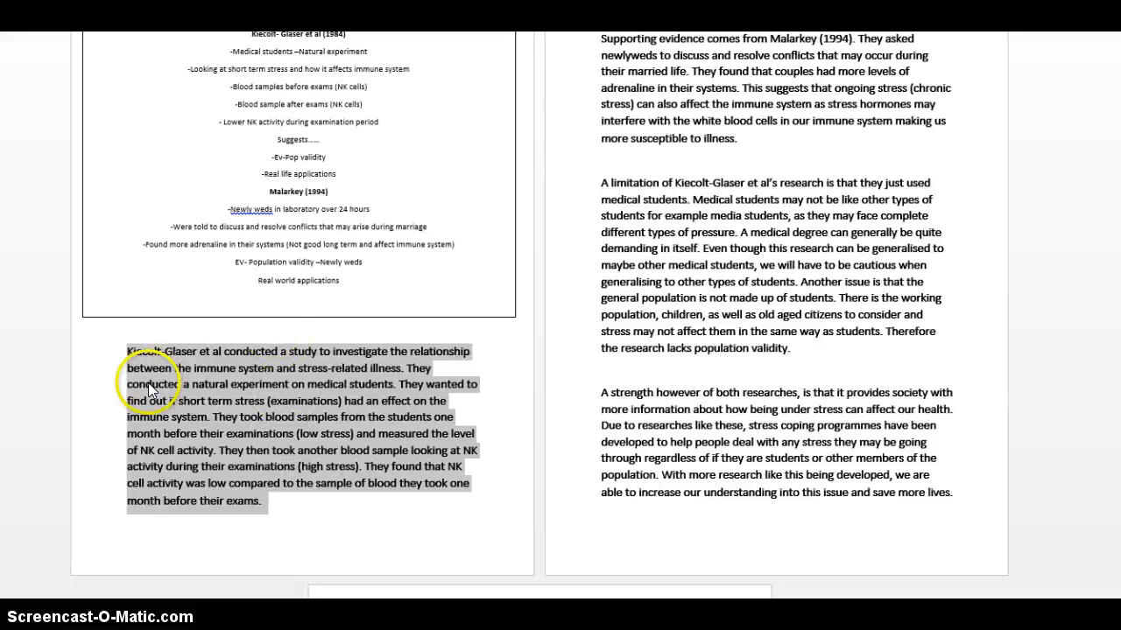
mouse_move(175, 434)
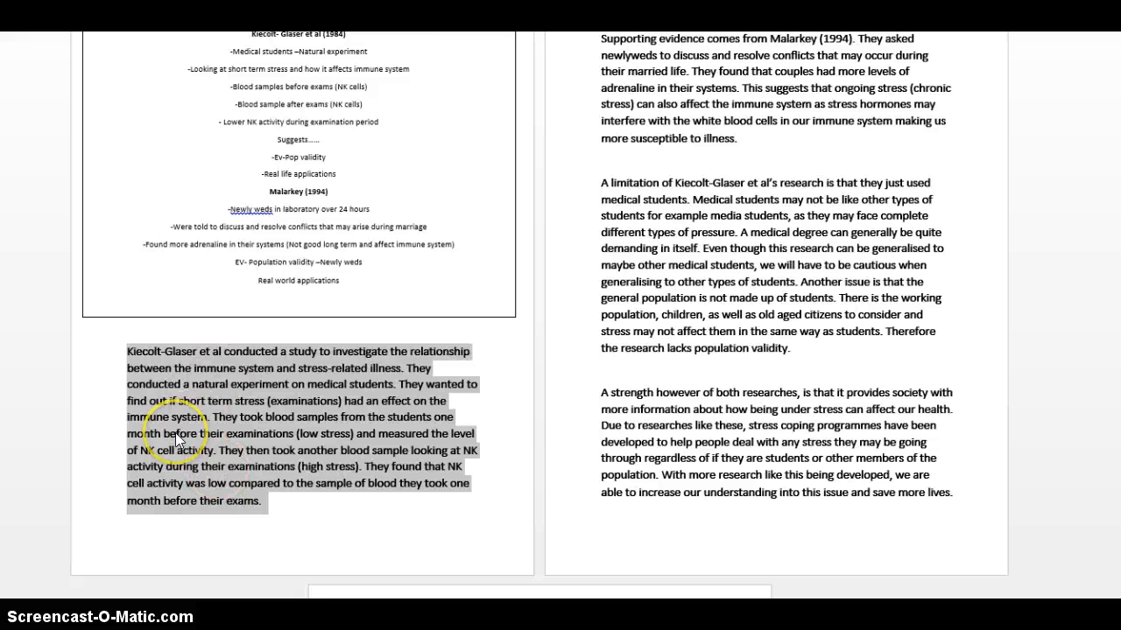
scroll("down", 3)
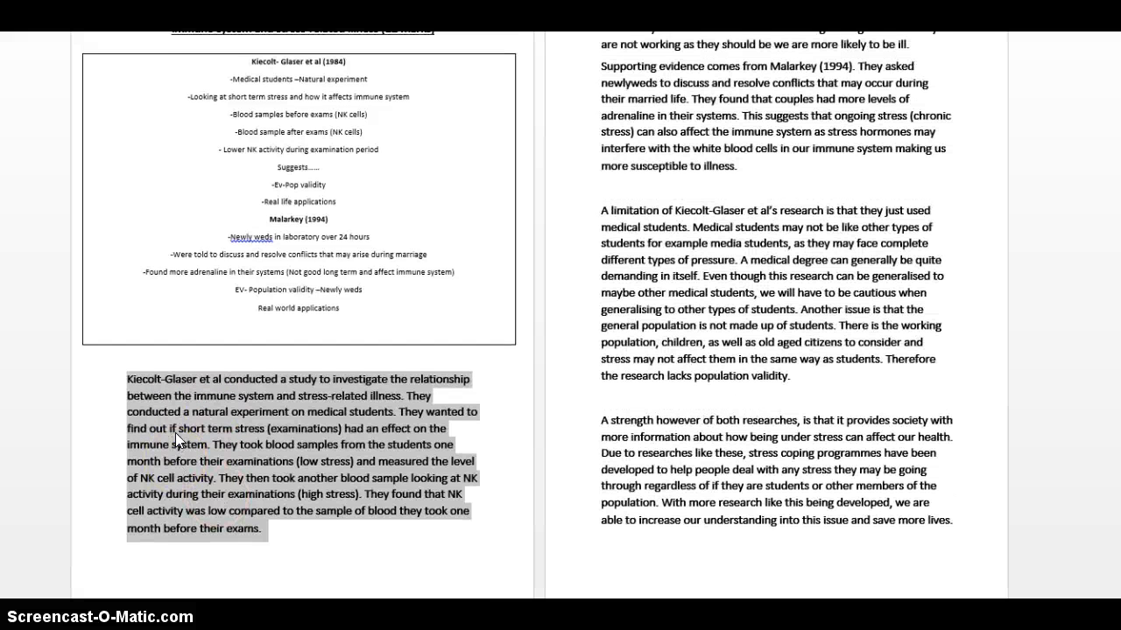
scroll("down", 3)
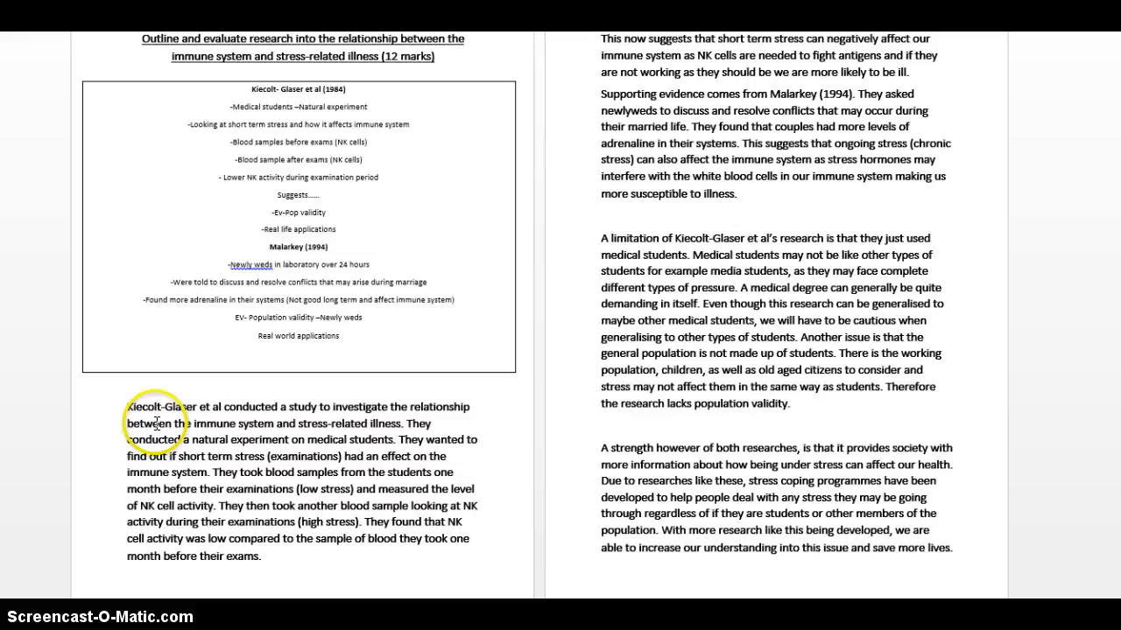
mouse_move(278, 413)
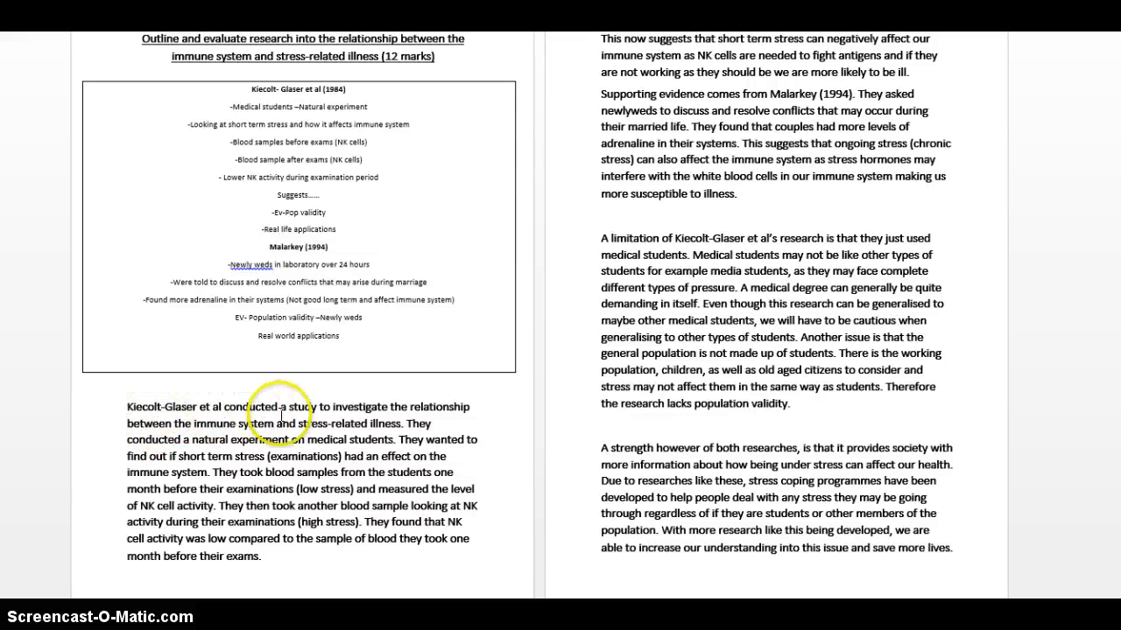
mouse_move(288, 67)
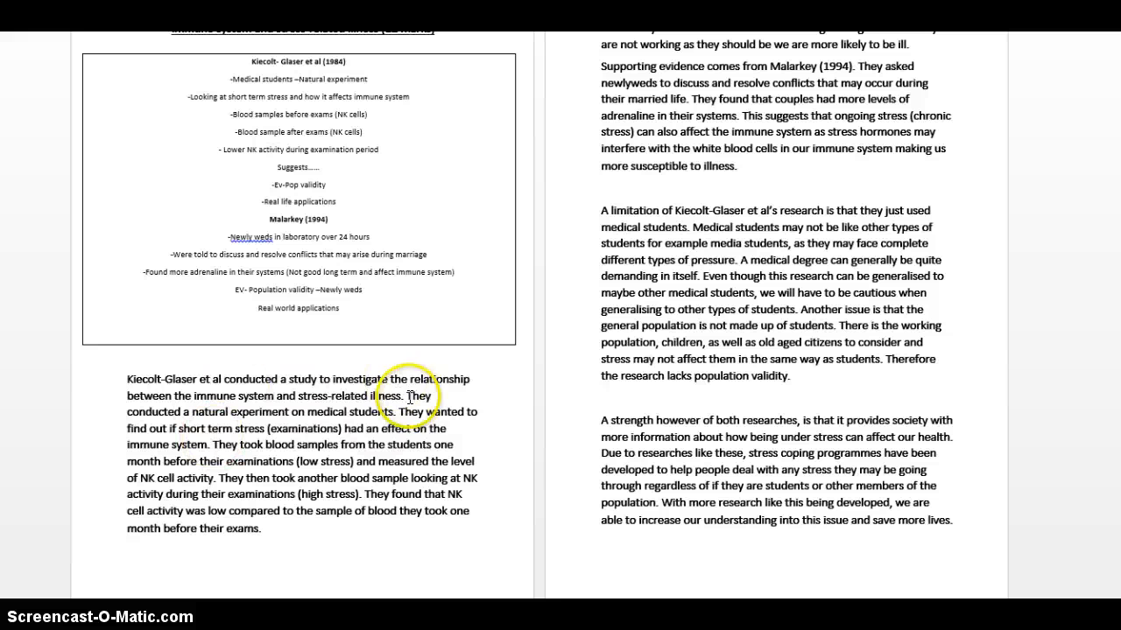
mouse_move(144, 389)
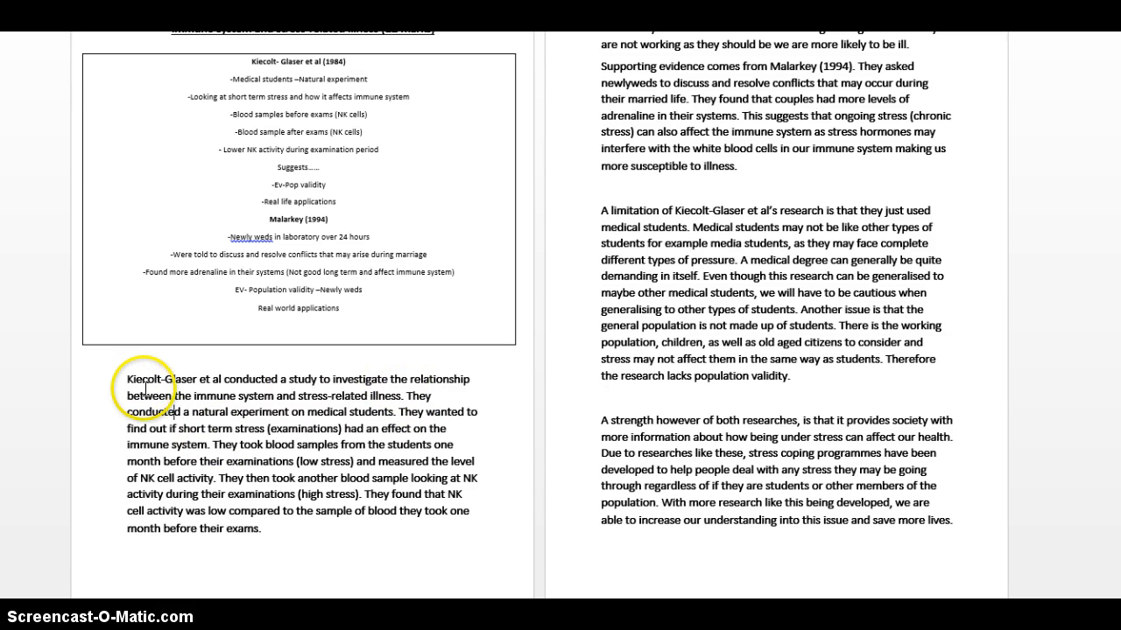
mouse_move(434, 396)
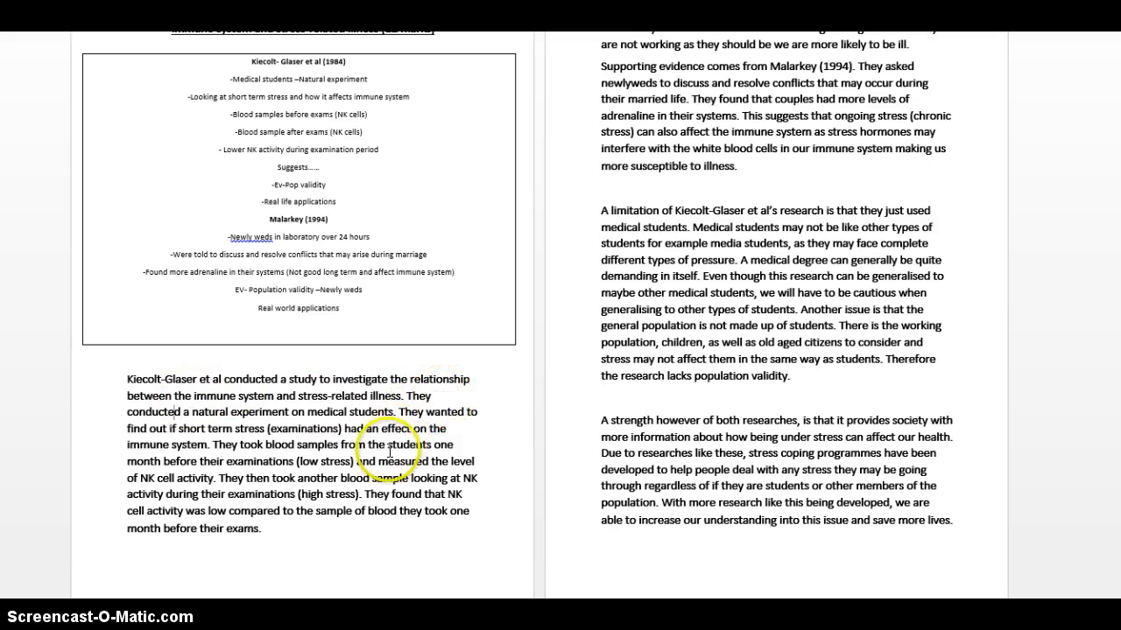
mouse_move(105, 388)
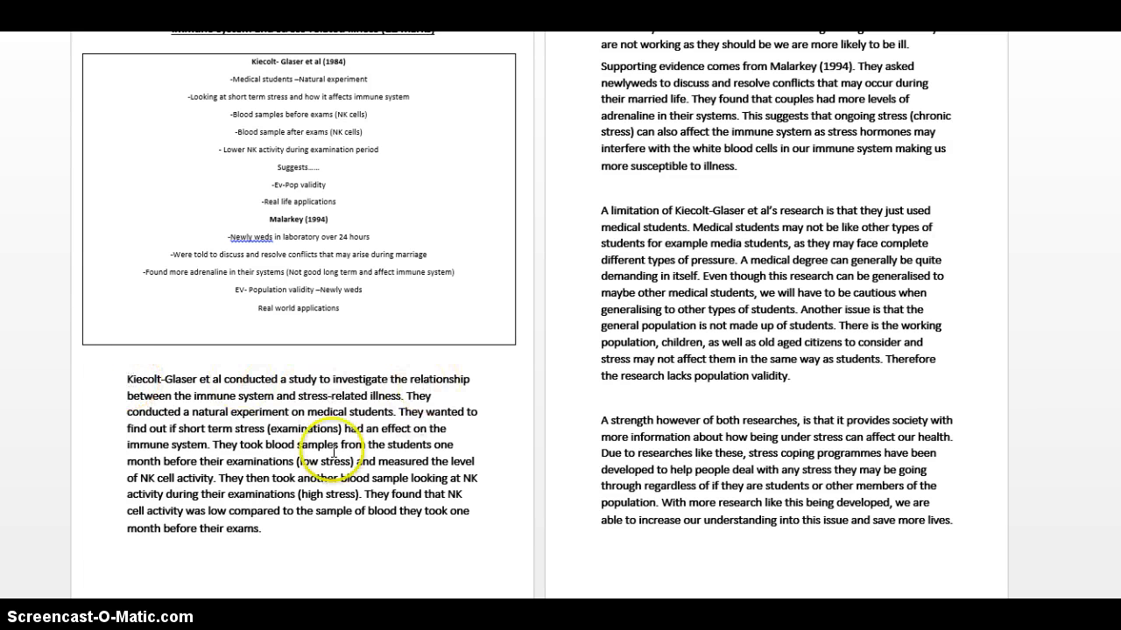
scroll("down", 3)
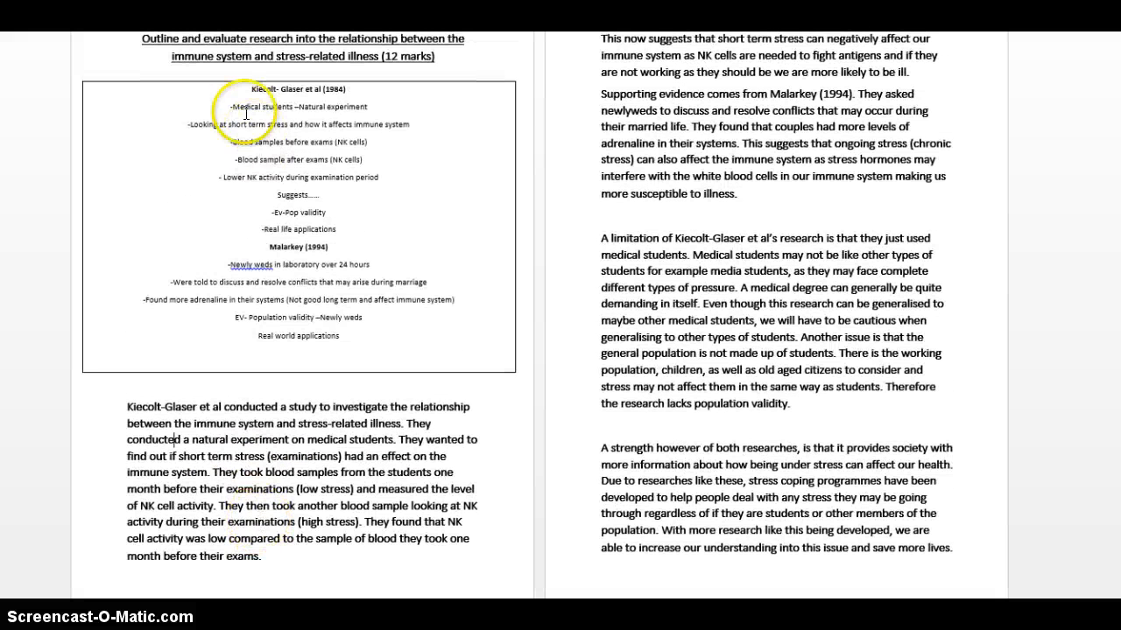
mouse_move(256, 217)
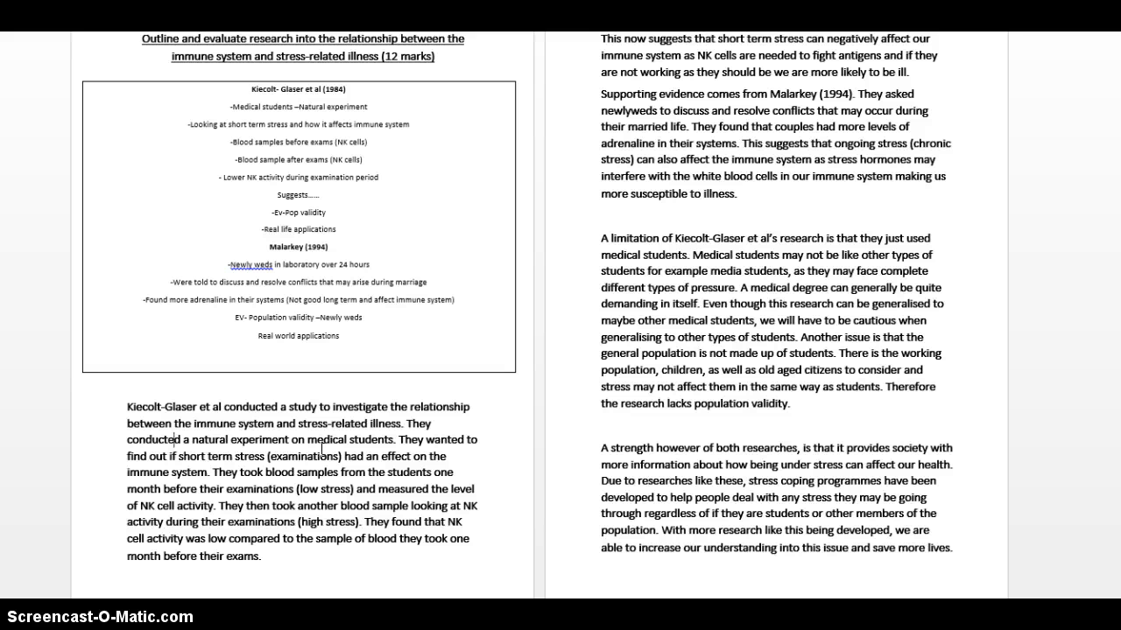
scroll("down", 3)
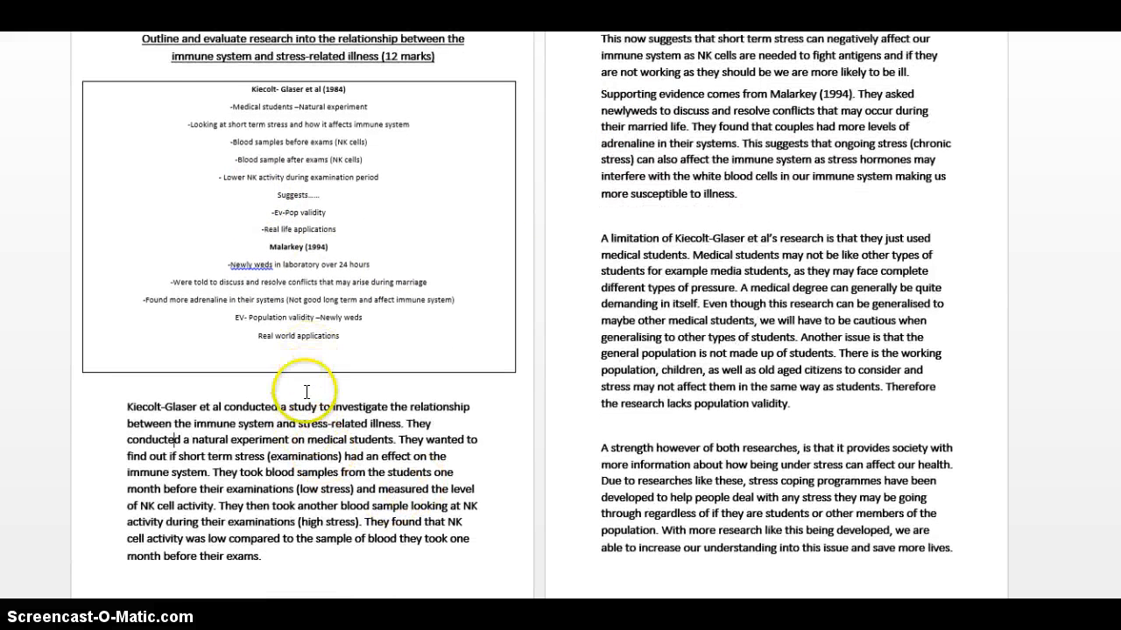
scroll("down", 3)
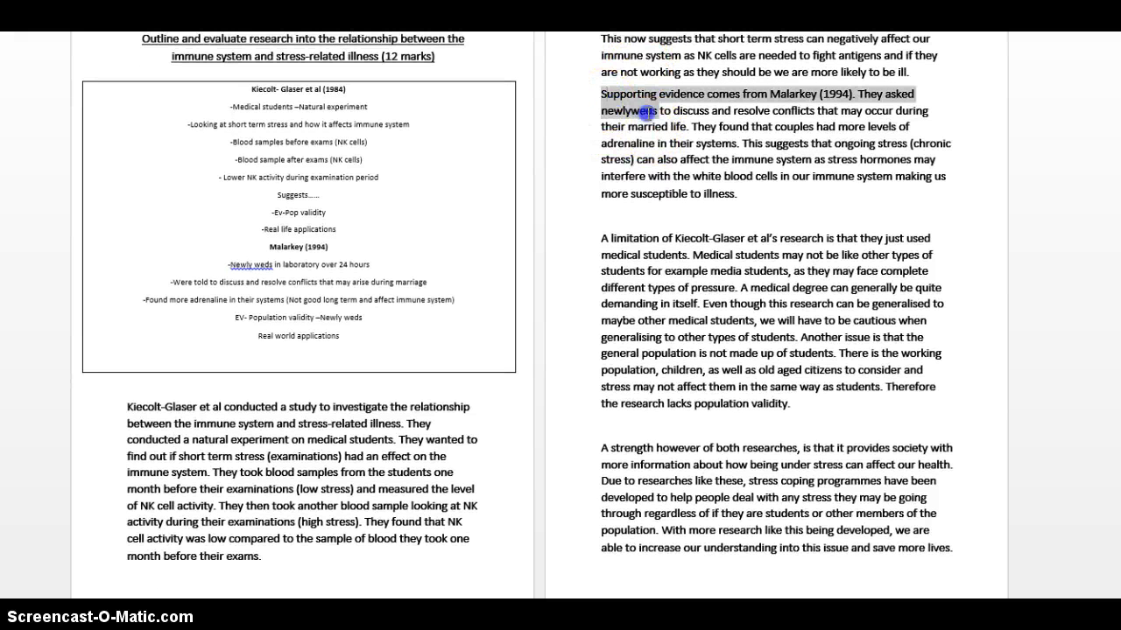
Step: Highlight the short-term stress immune-system paragraph at the top of page two turquoise
left_click_drag(126, 407, 266, 543)
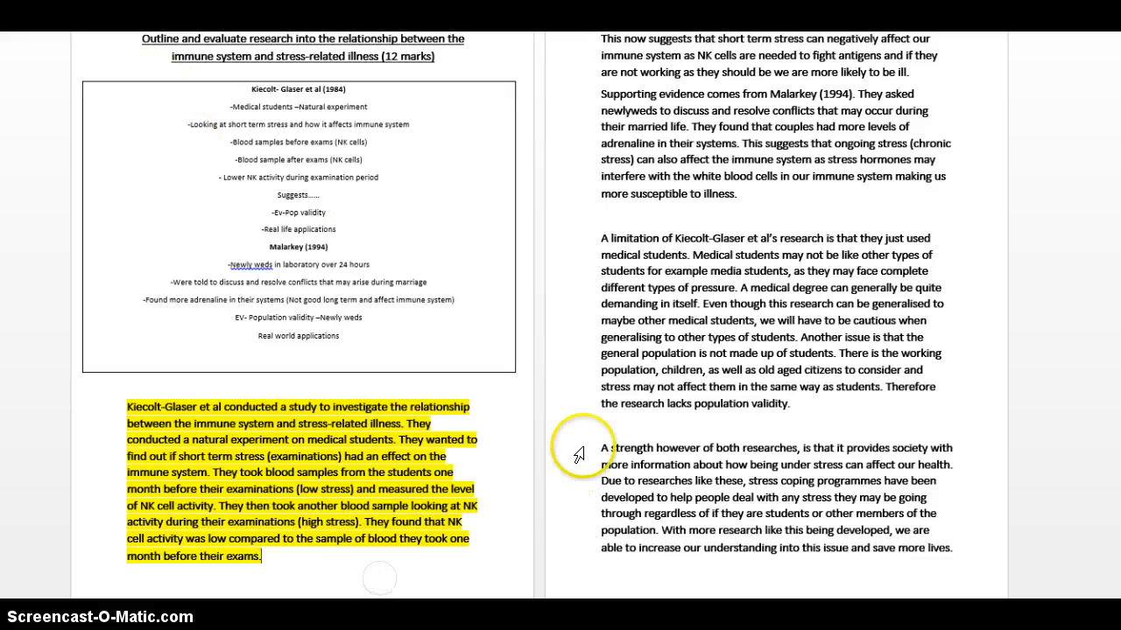
scroll("down", 3)
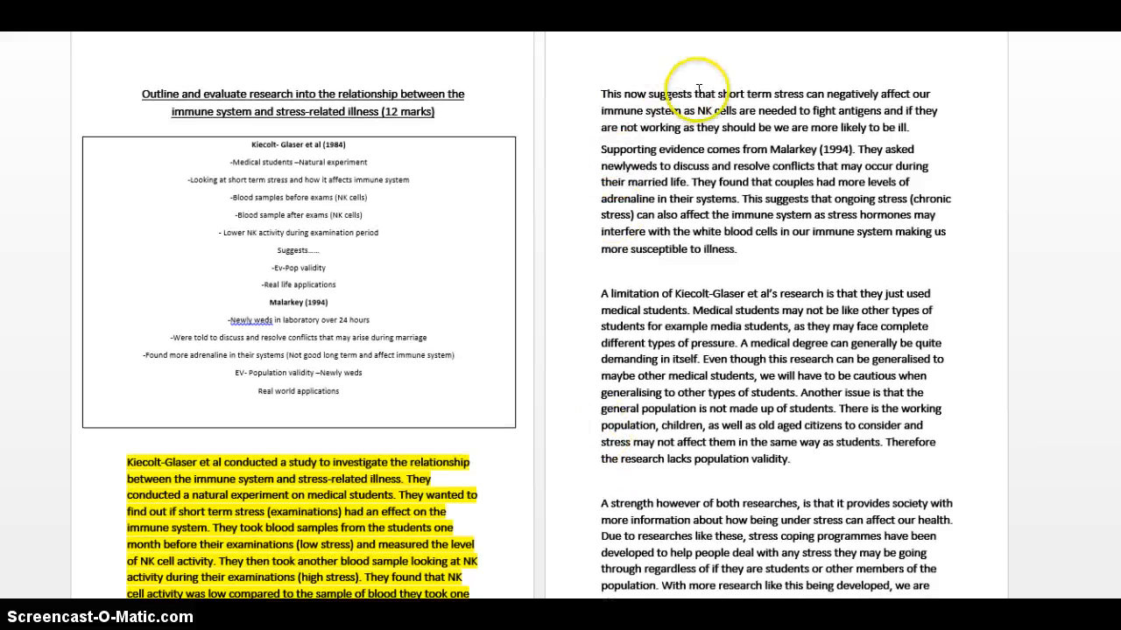
left_click_drag(603, 94, 884, 126)
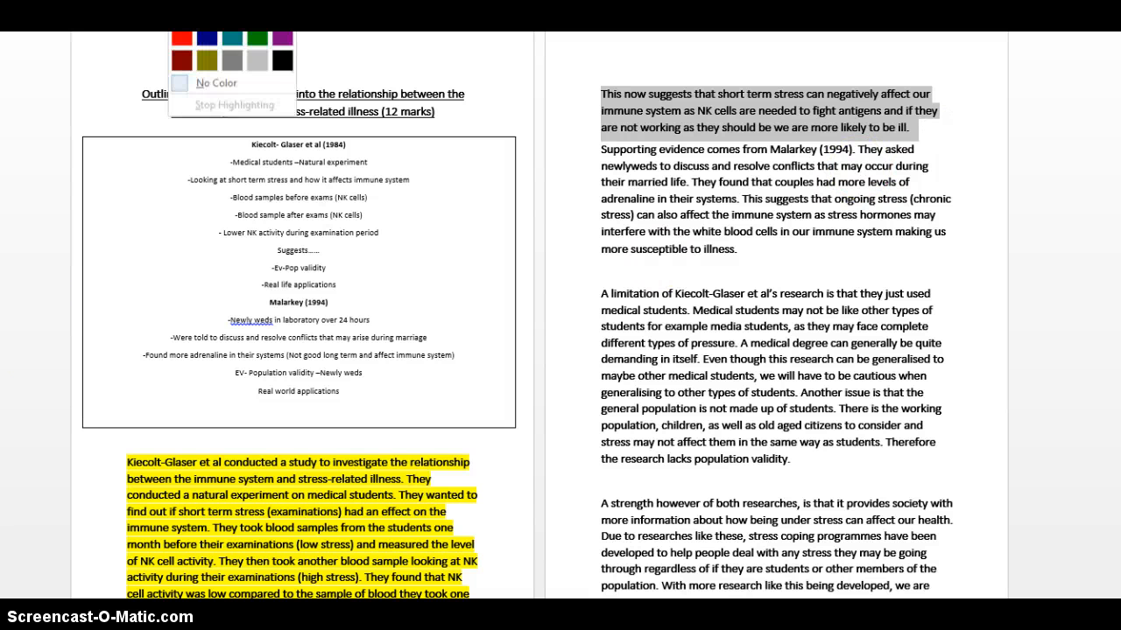
left_click(233, 47)
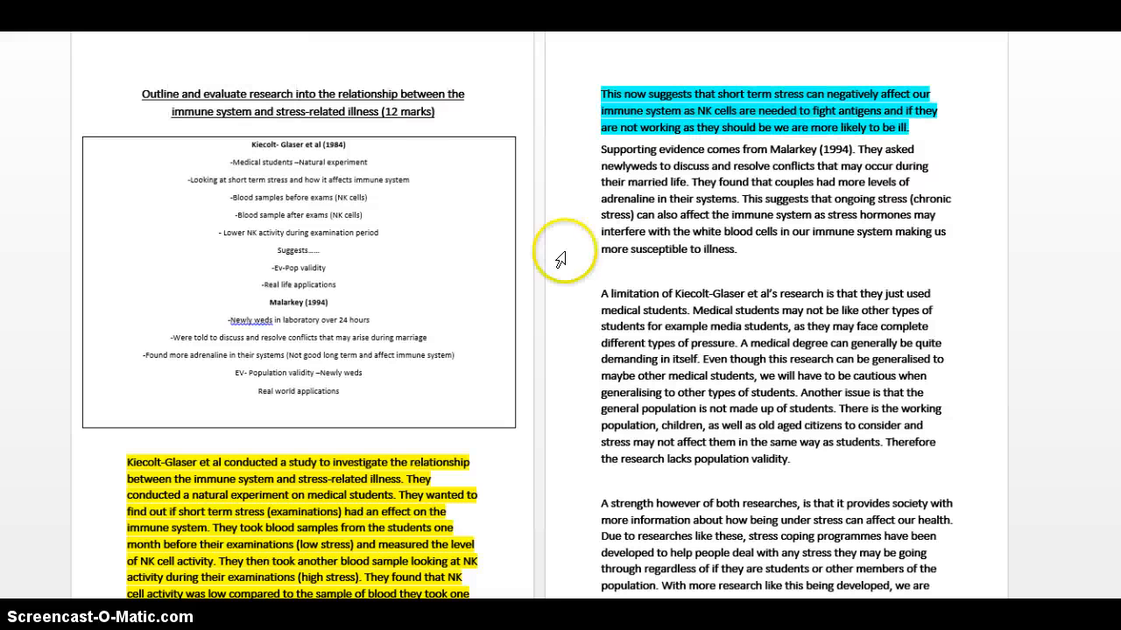
scroll("down", 3)
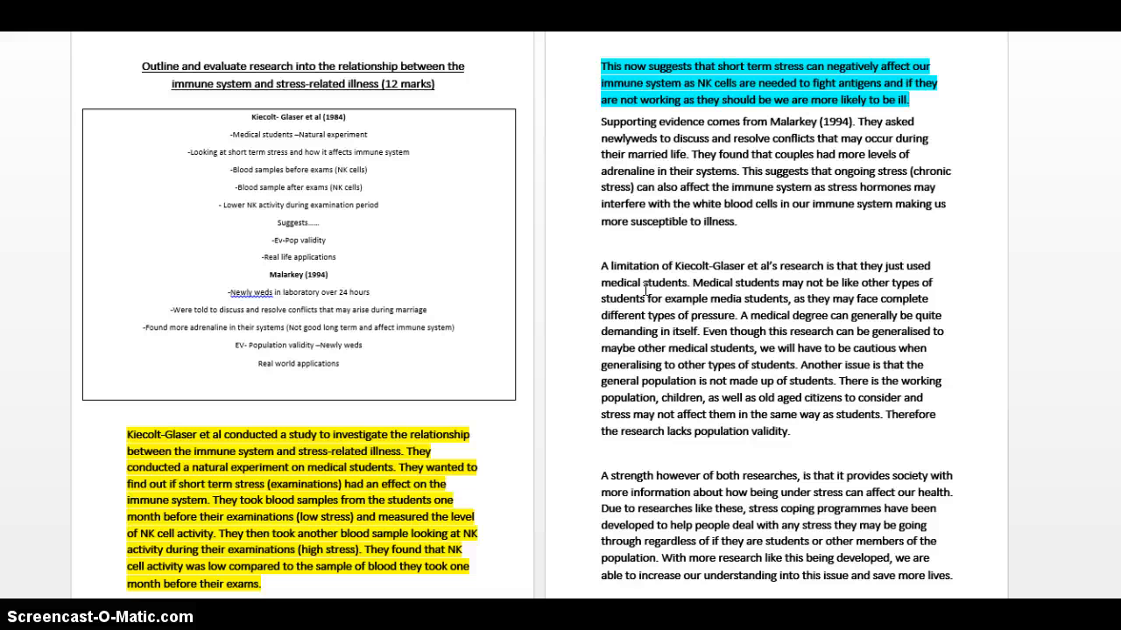
mouse_move(946, 76)
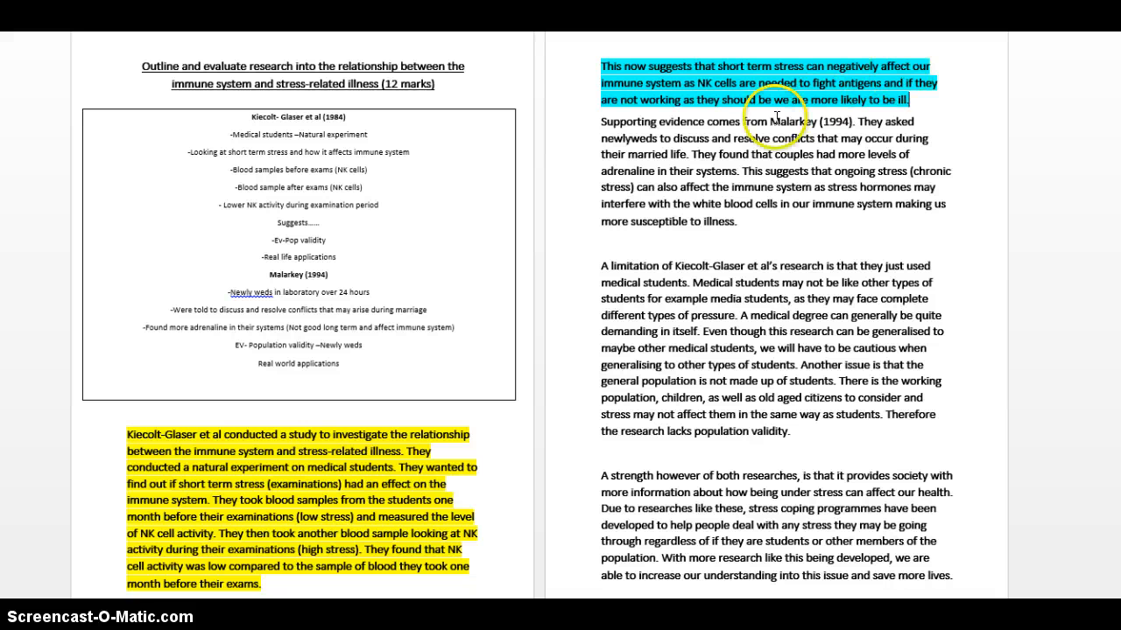
mouse_move(662, 81)
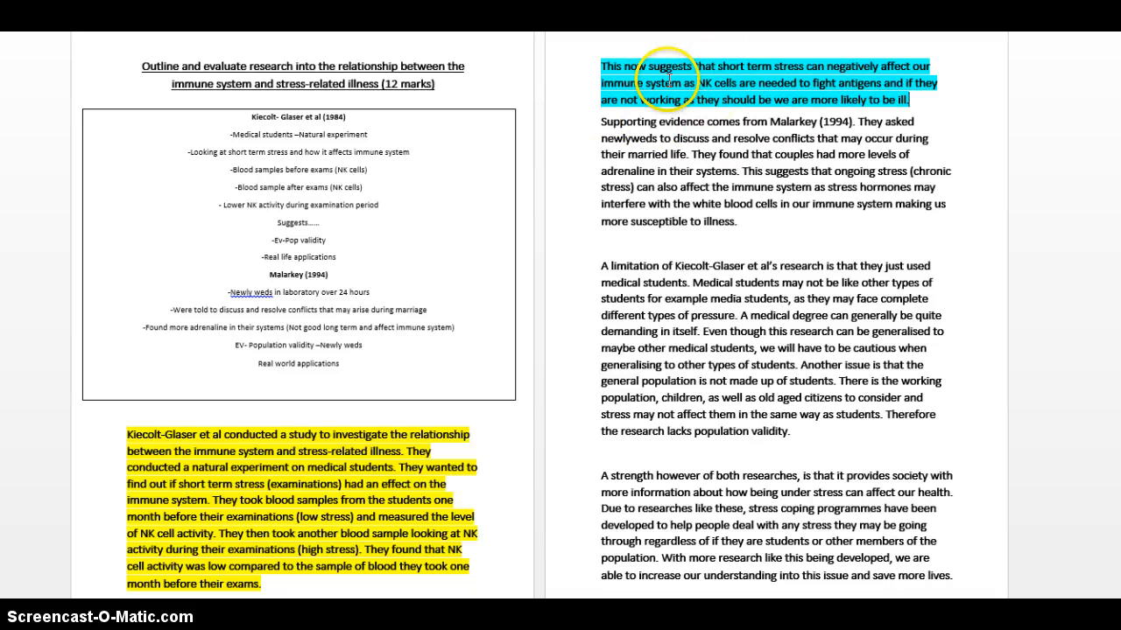
mouse_move(598, 284)
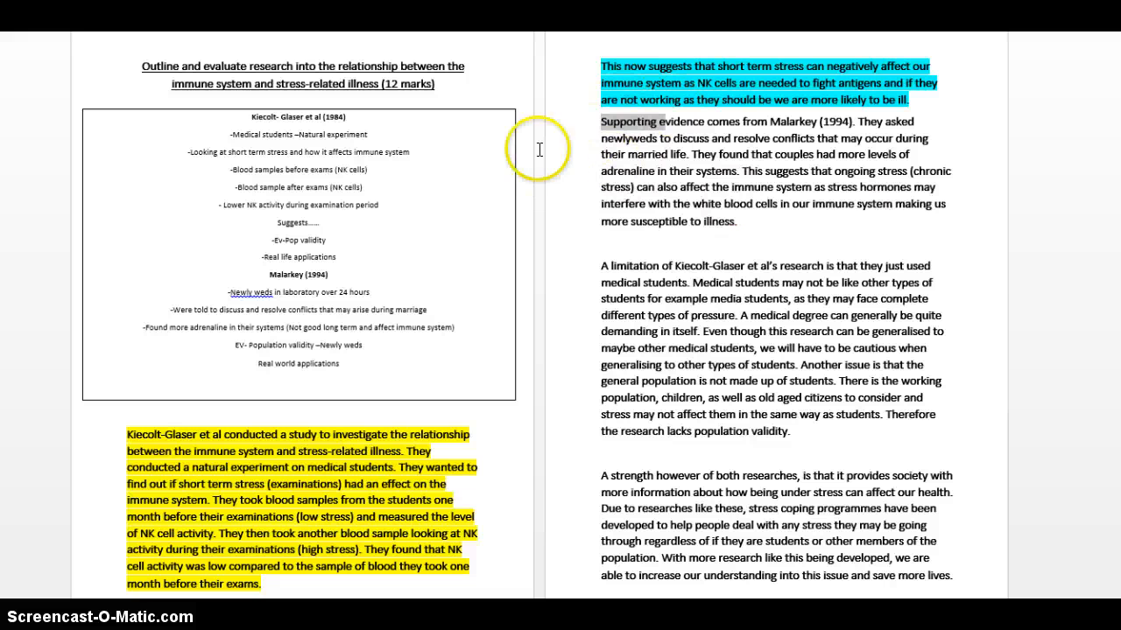
mouse_move(605, 191)
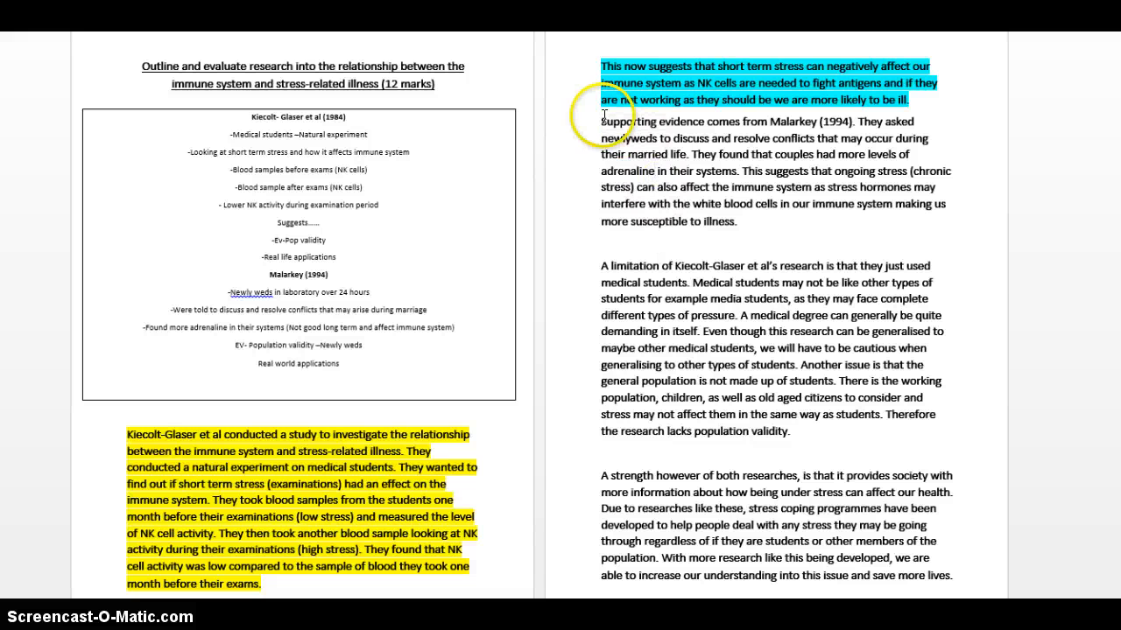
Step: Highlight the Malarkey supporting-evidence sentences yellow
left_click_drag(599, 123, 742, 172)
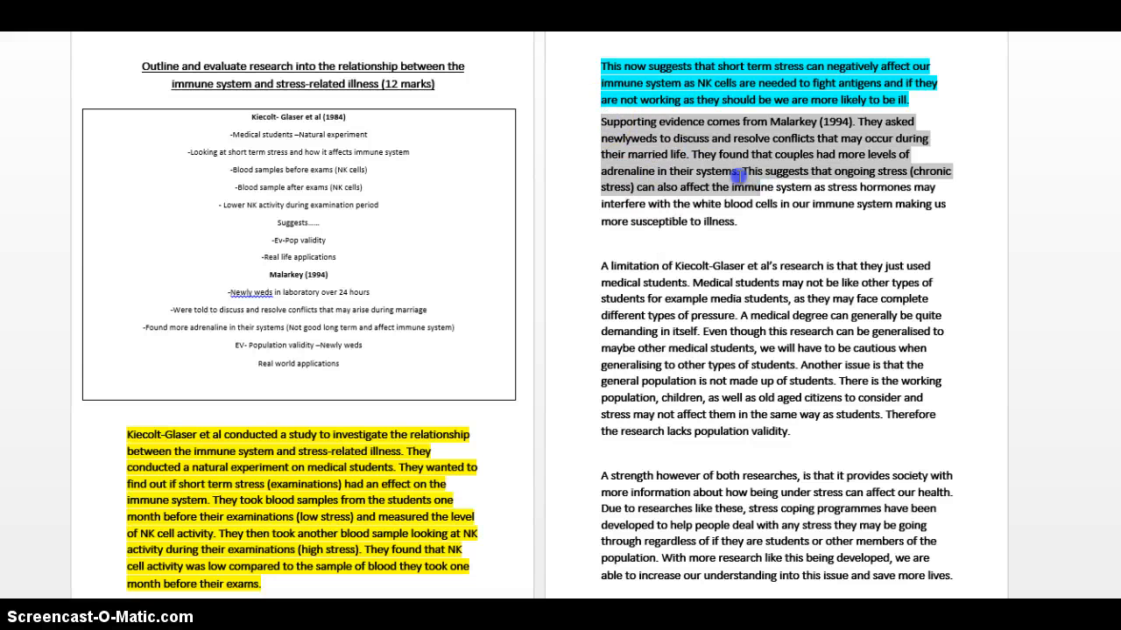
left_click(830, 220)
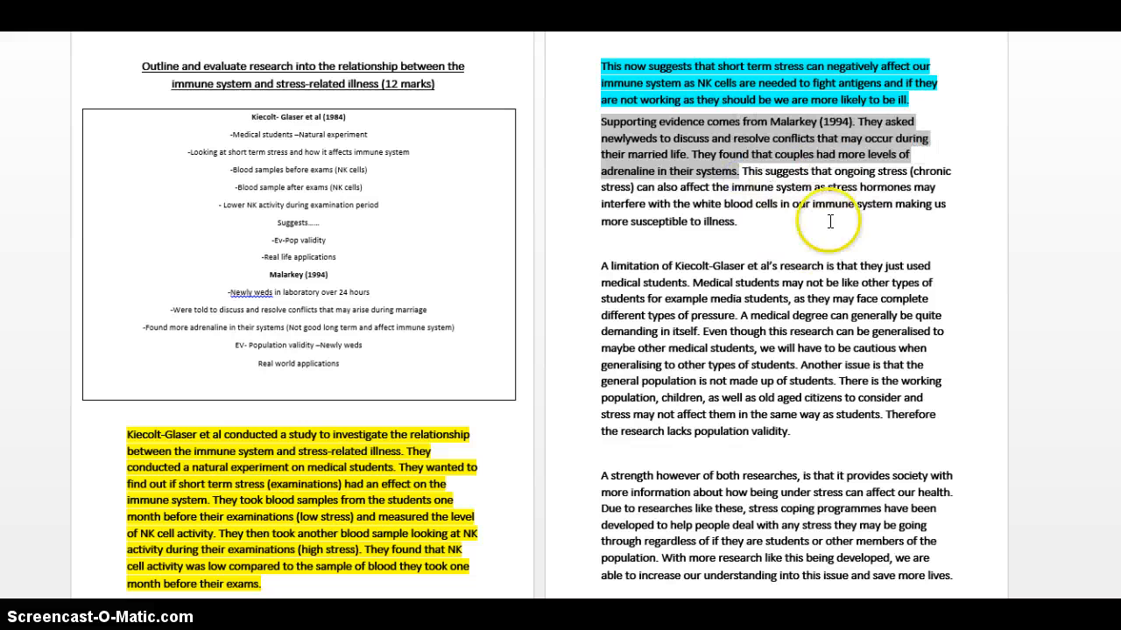
mouse_move(802, 203)
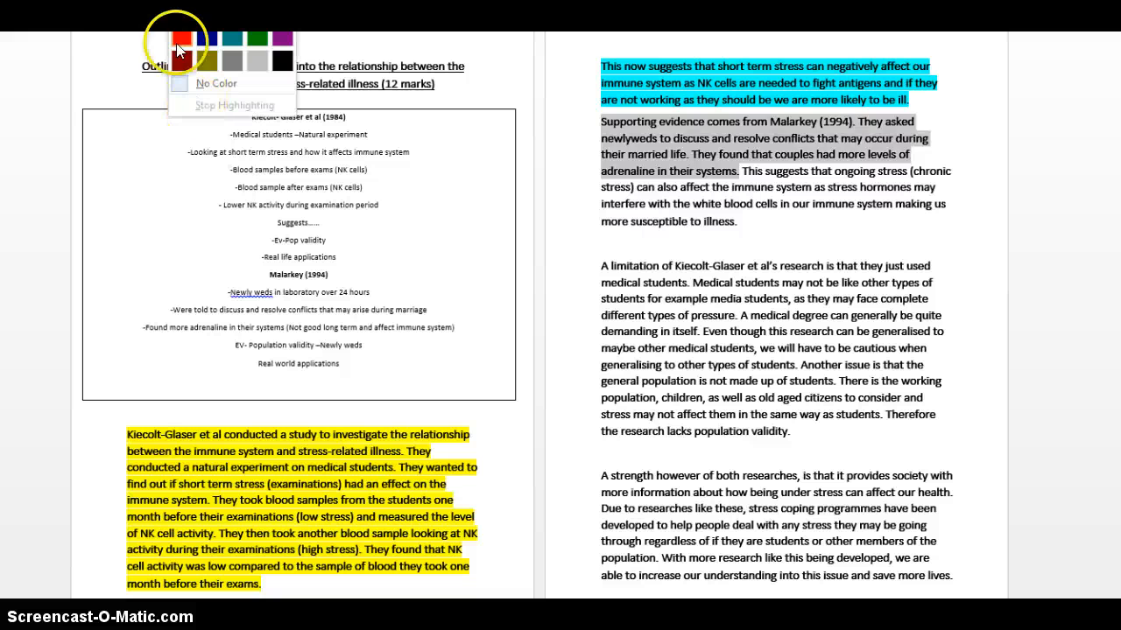
left_click(180, 39)
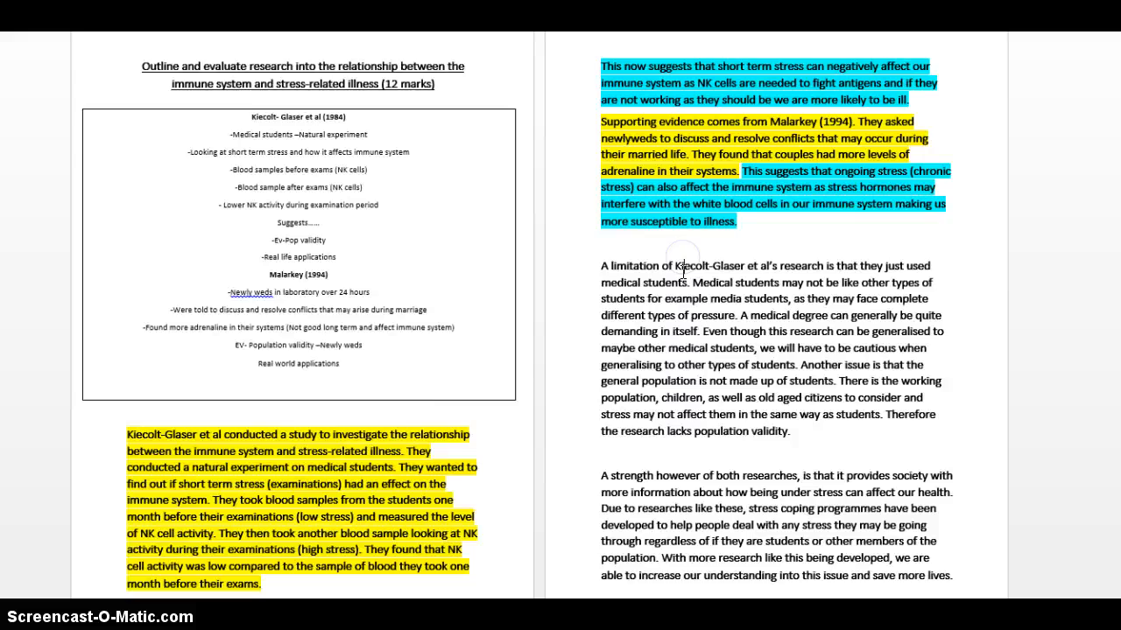
mouse_move(368, 148)
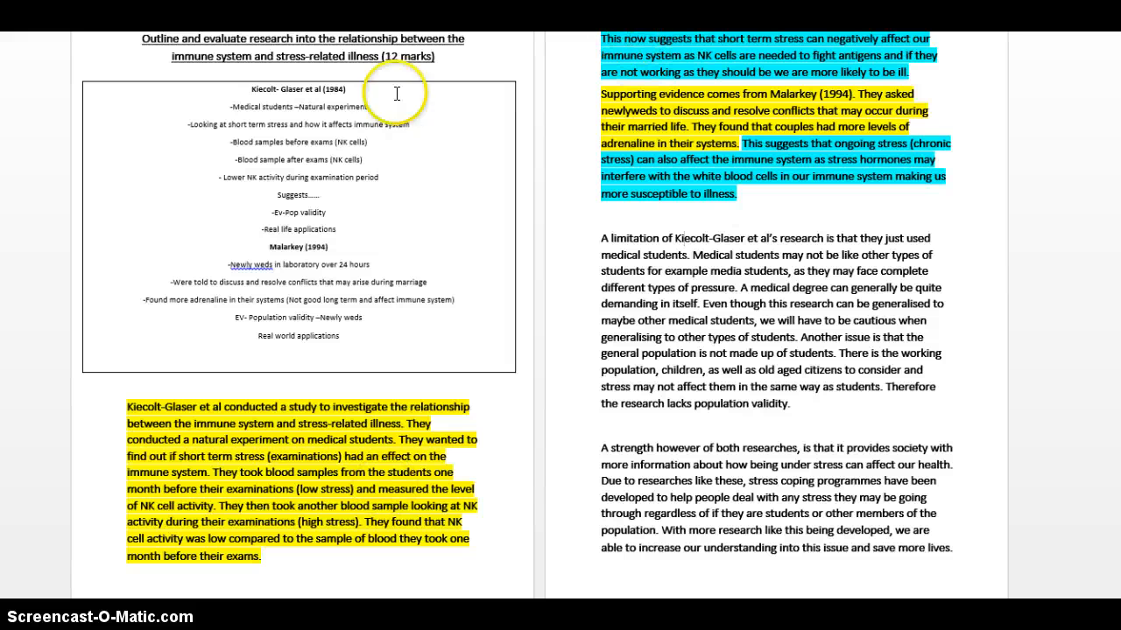
mouse_move(382, 385)
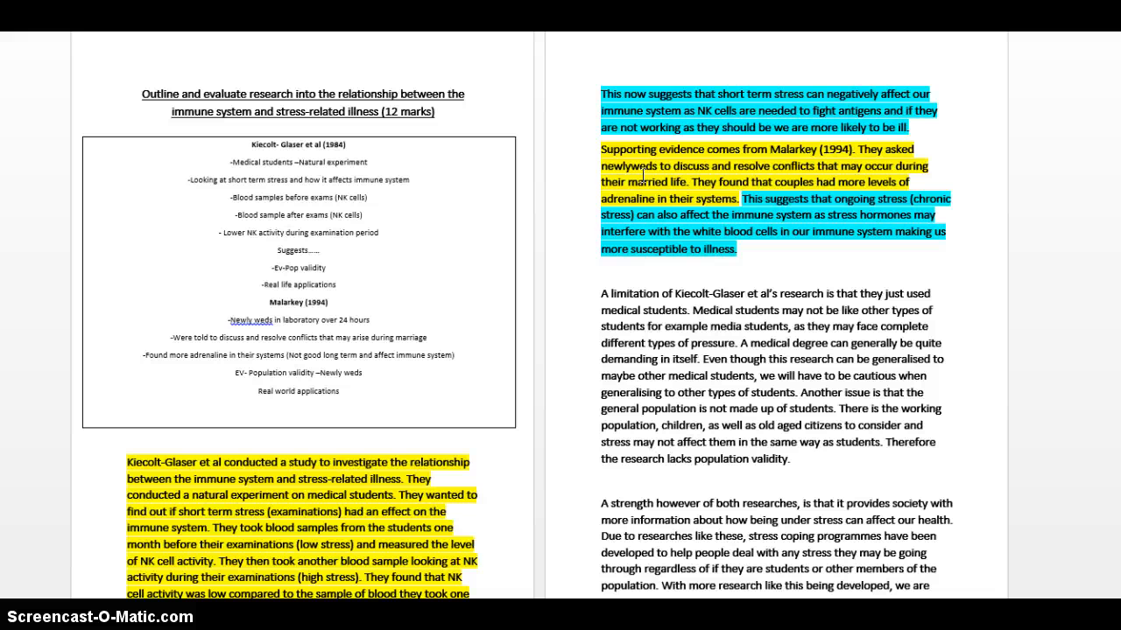
left_click(666, 144)
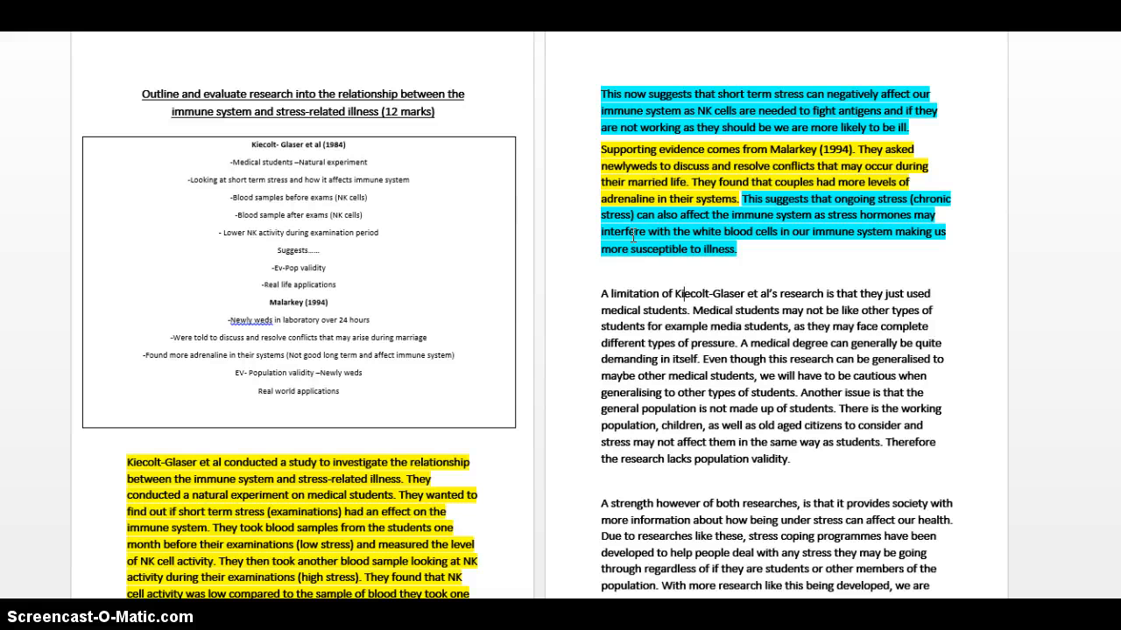
scroll("down", 3)
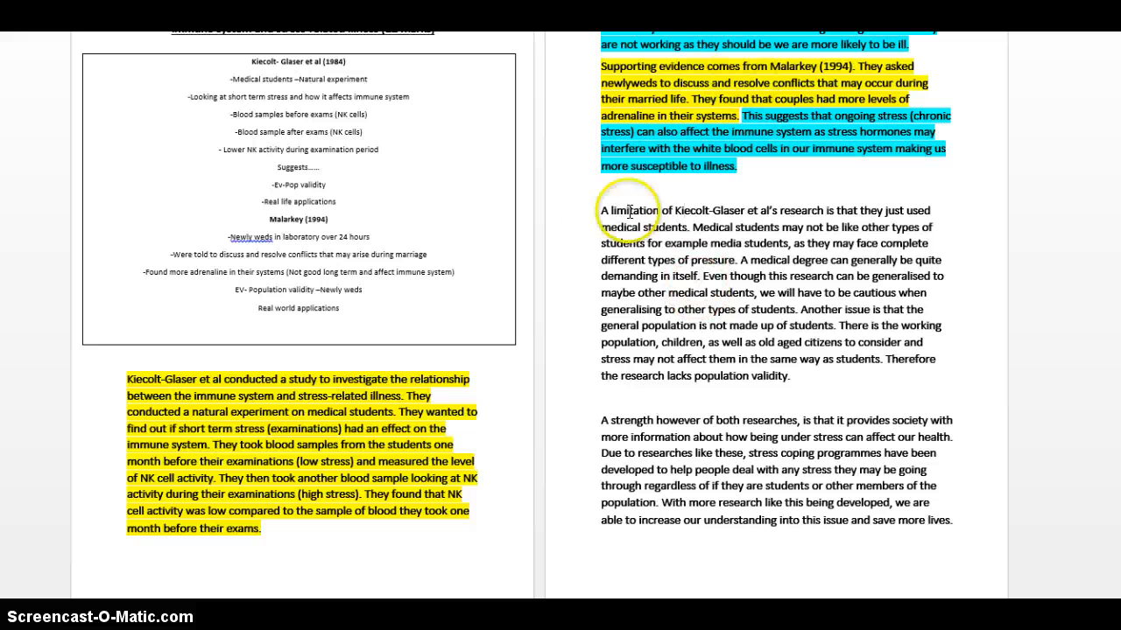
mouse_move(616, 242)
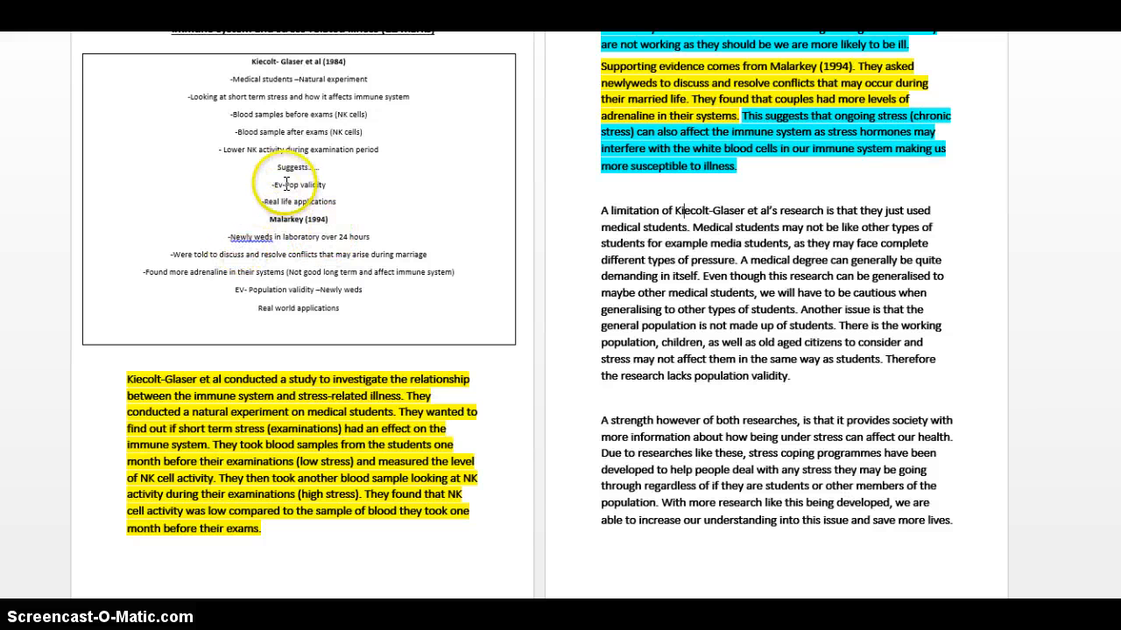
left_click(298, 199)
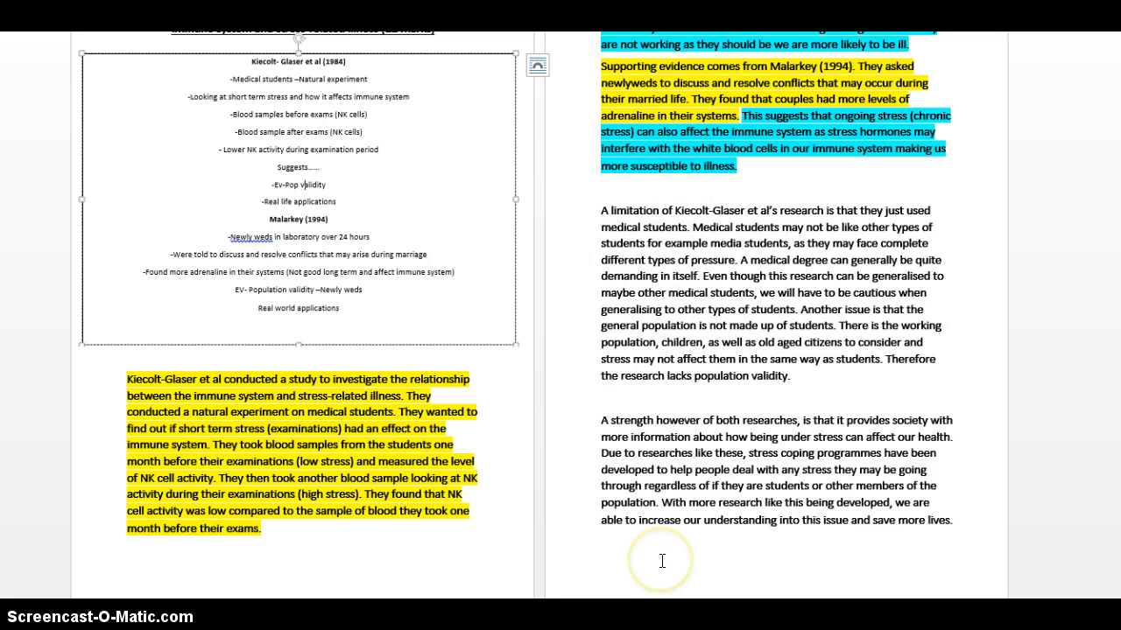
mouse_move(634, 259)
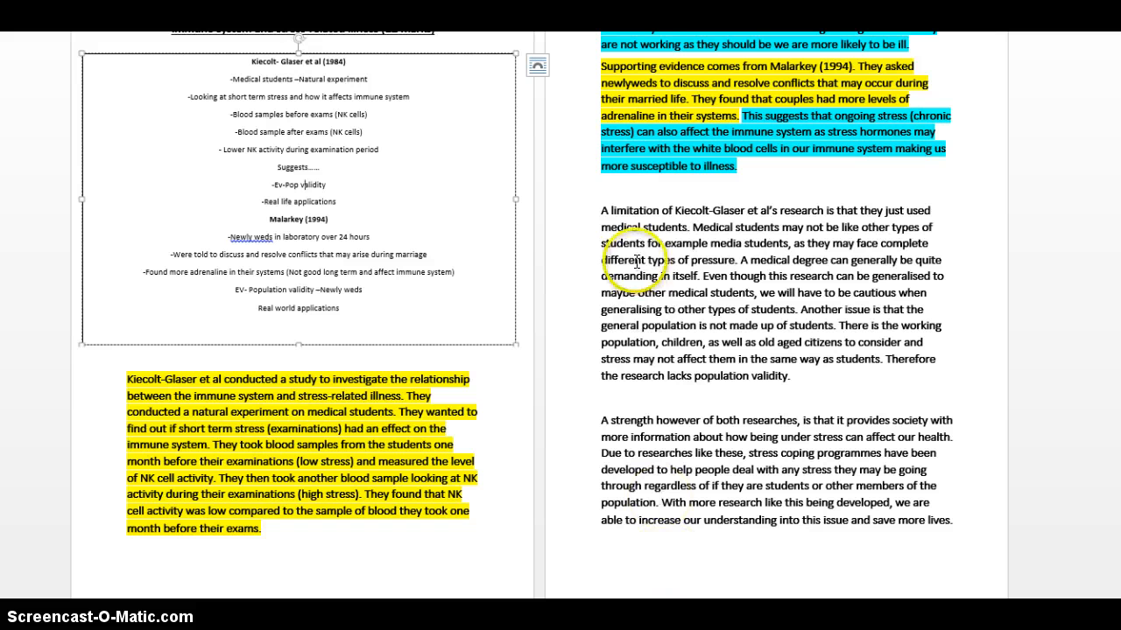
left_click_drag(599, 210, 735, 259)
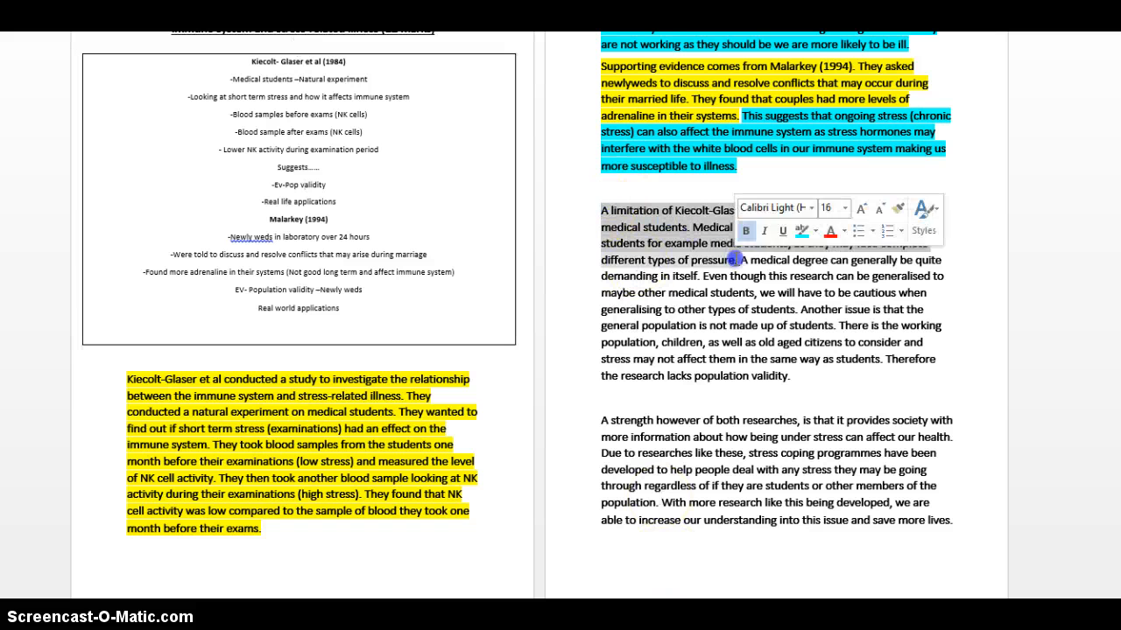
left_click(703, 214)
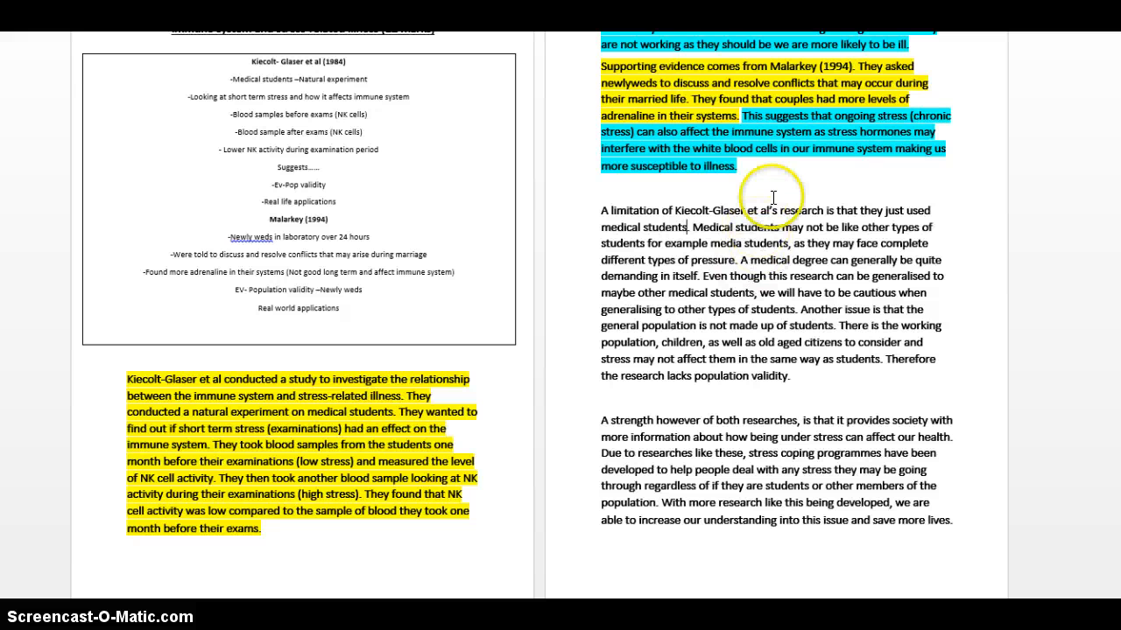
mouse_move(771, 262)
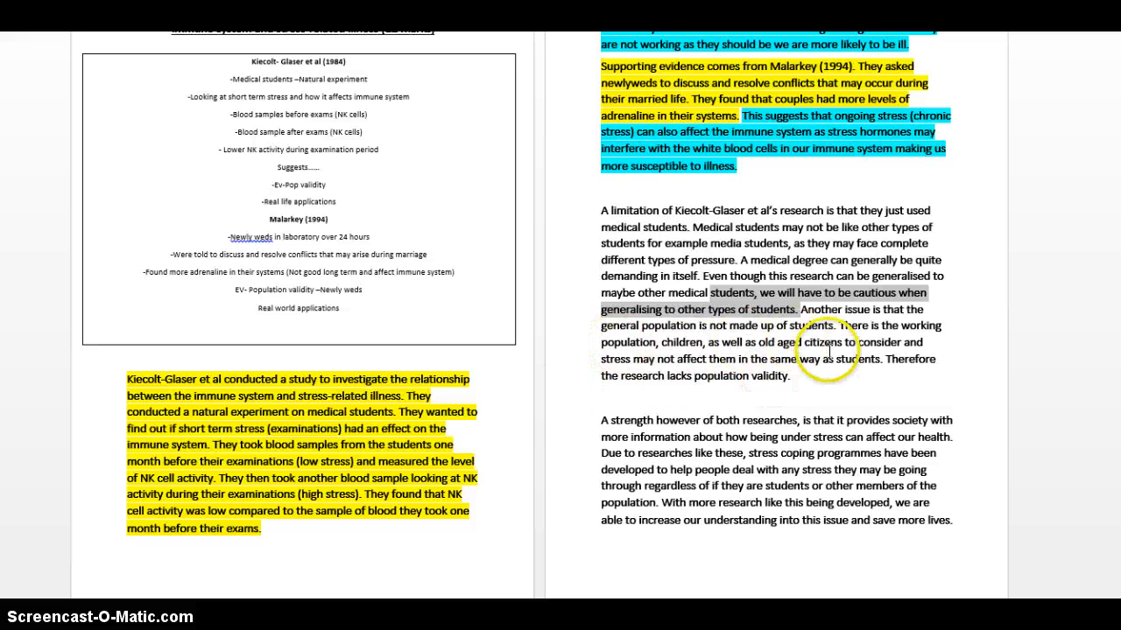
mouse_move(672, 394)
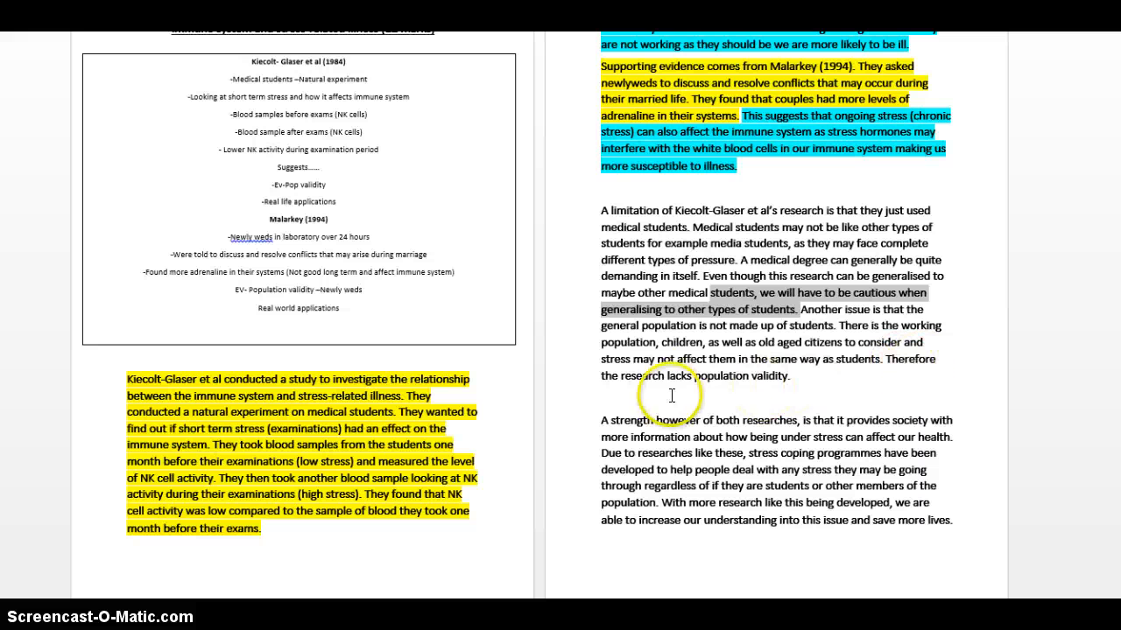
mouse_move(820, 372)
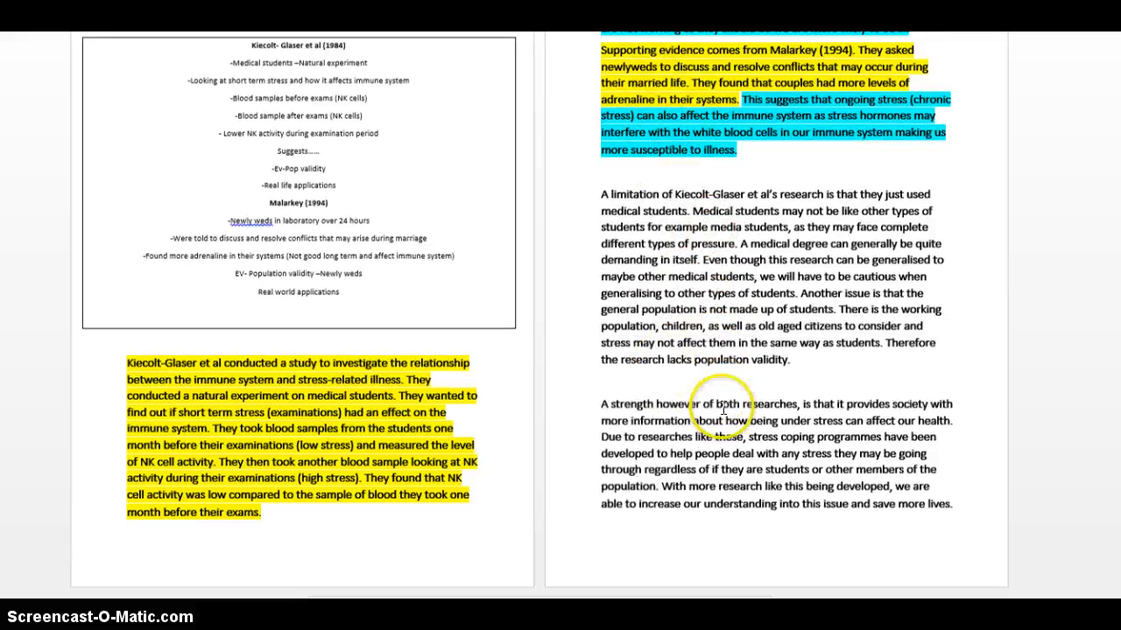
scroll("down", 3)
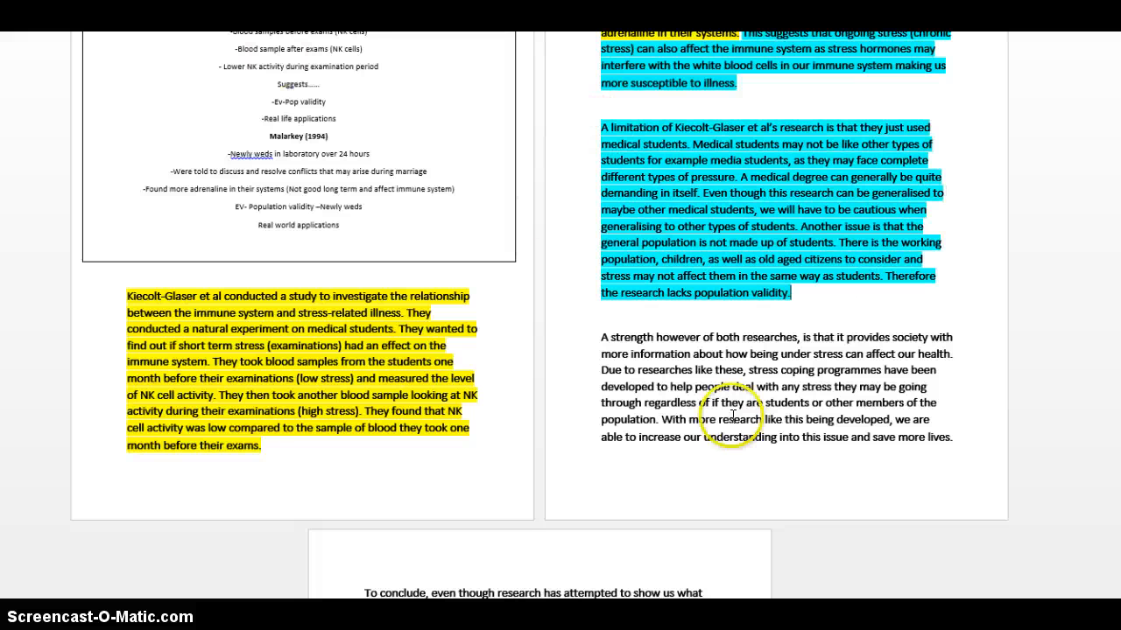
scroll("down", 3)
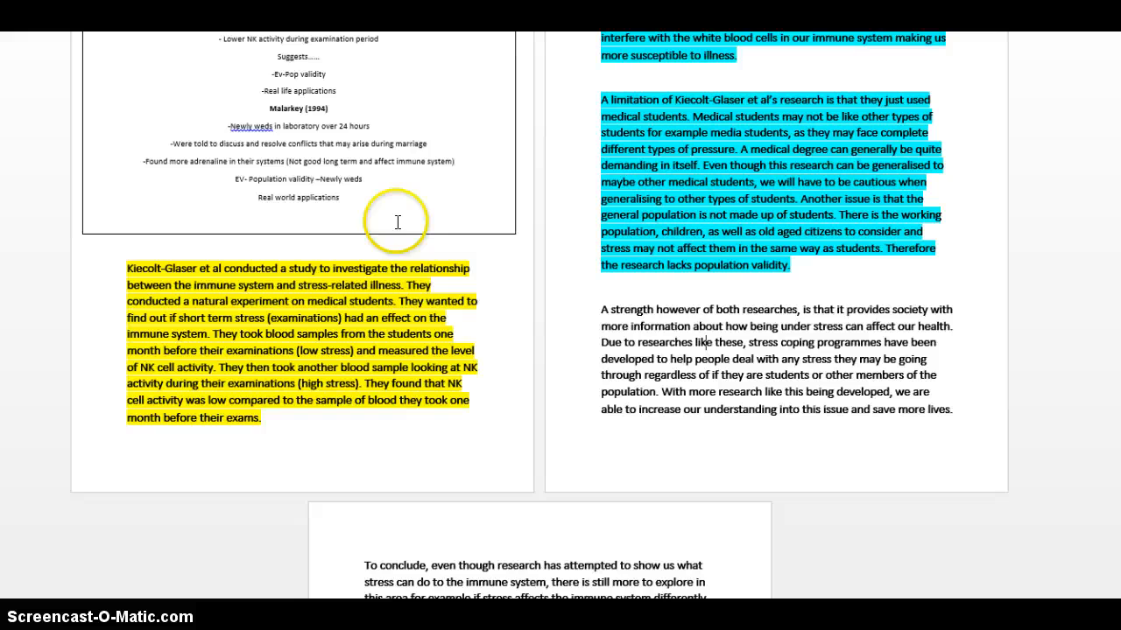
scroll("down", 3)
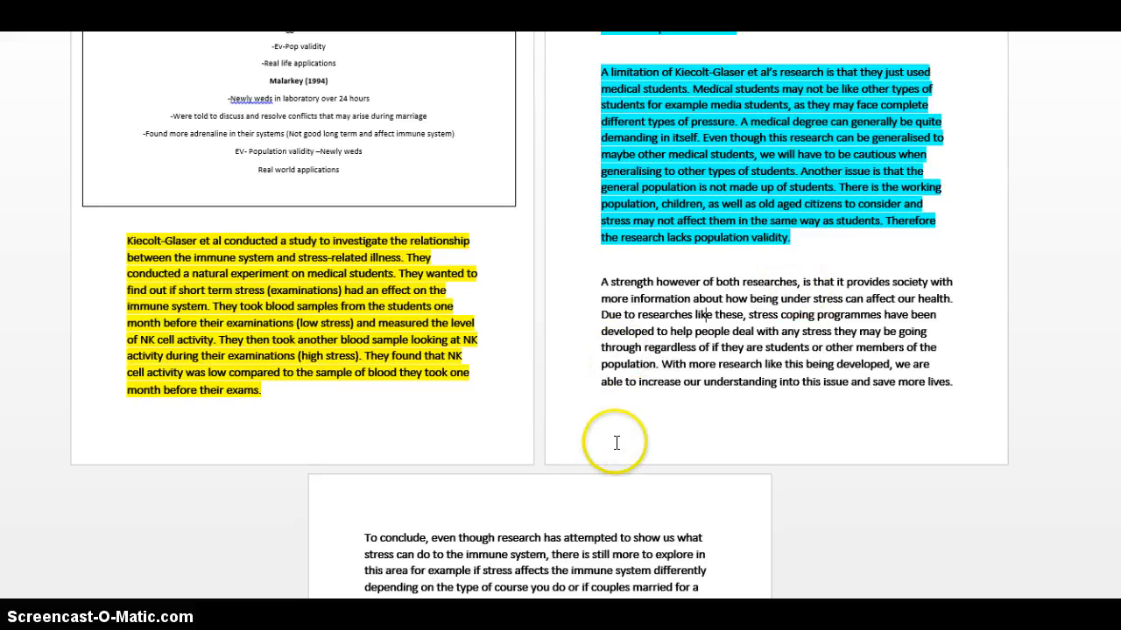
mouse_move(970, 303)
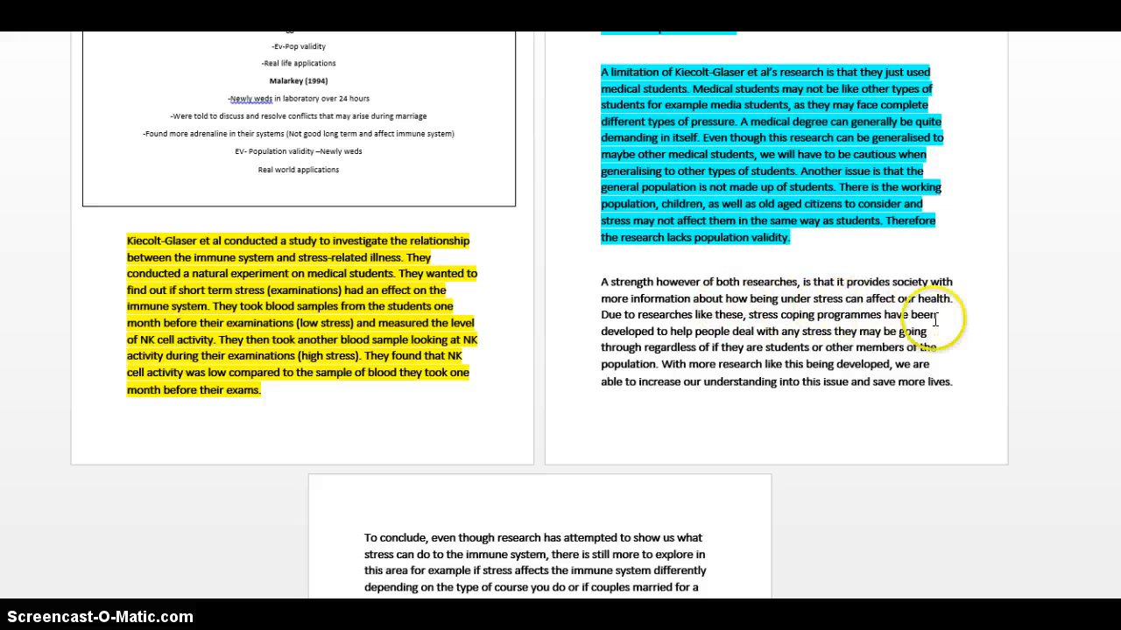
mouse_move(648, 333)
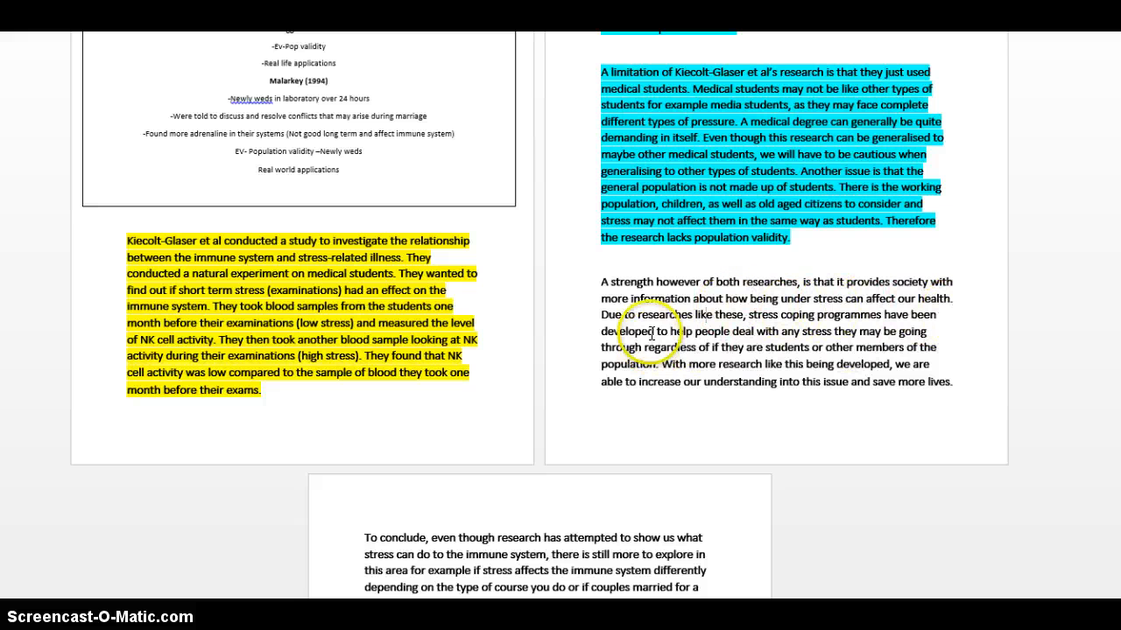
mouse_move(788, 318)
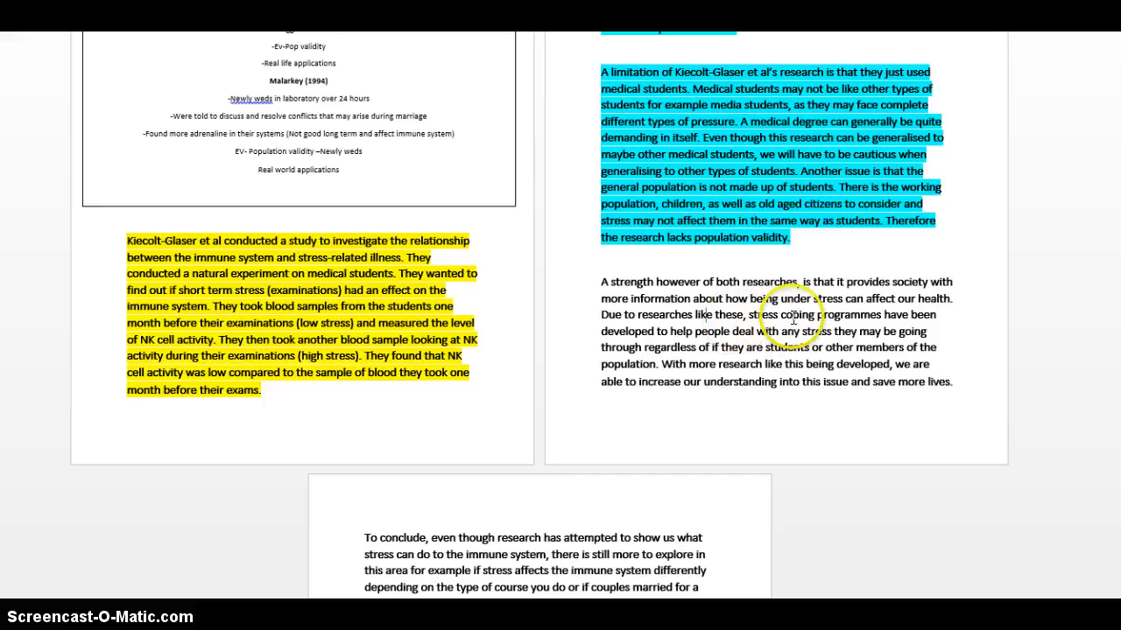
scroll("down", 3)
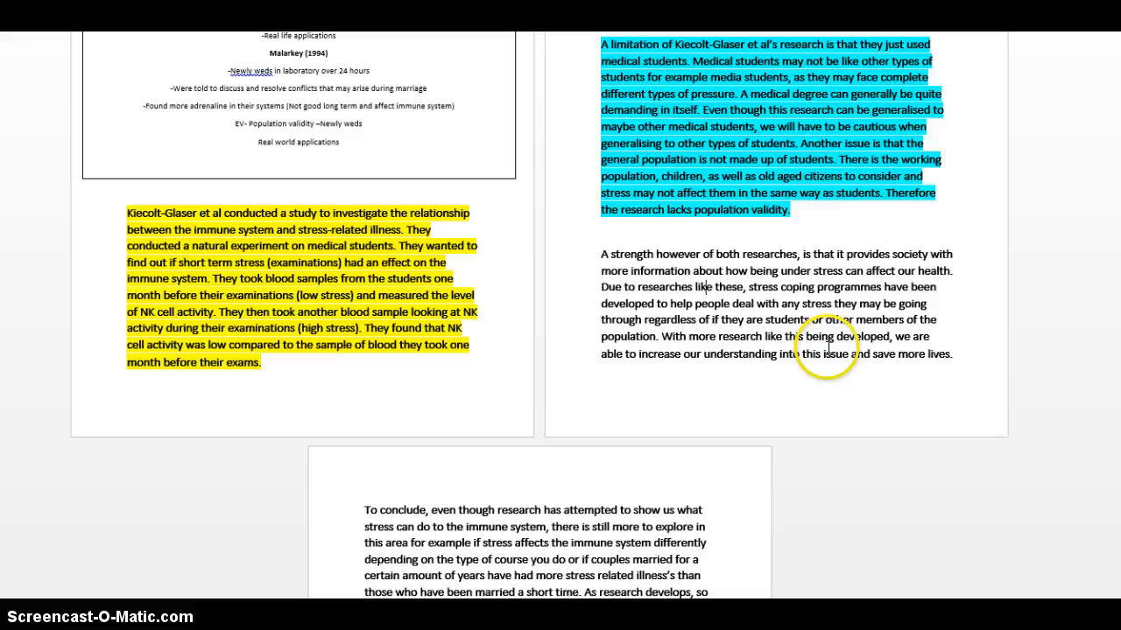
mouse_move(849, 337)
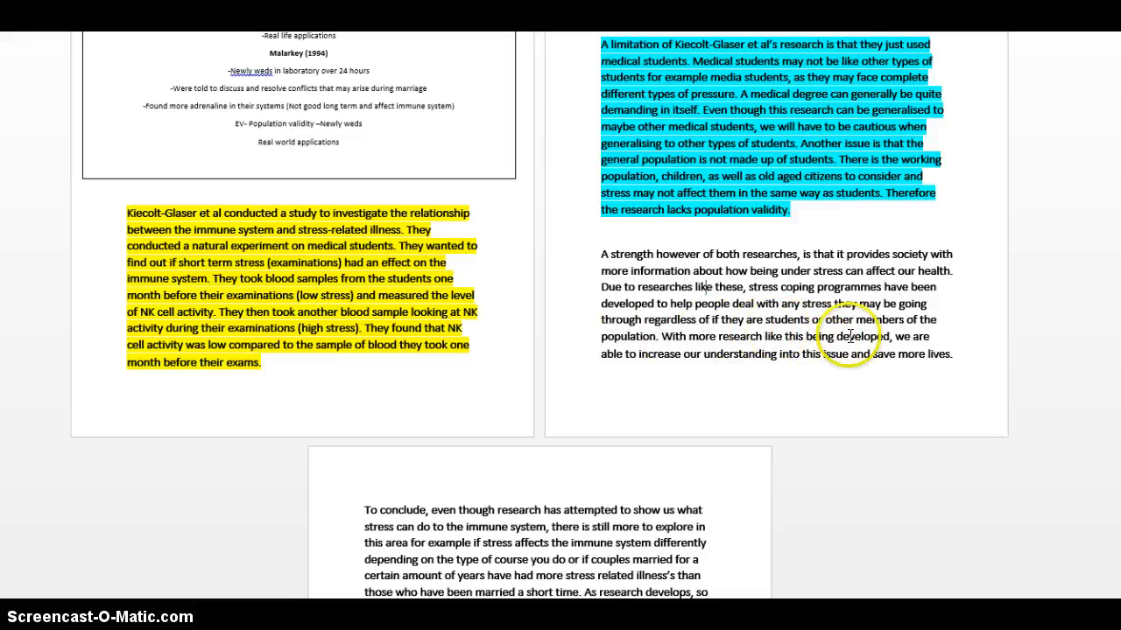
scroll("down", 3)
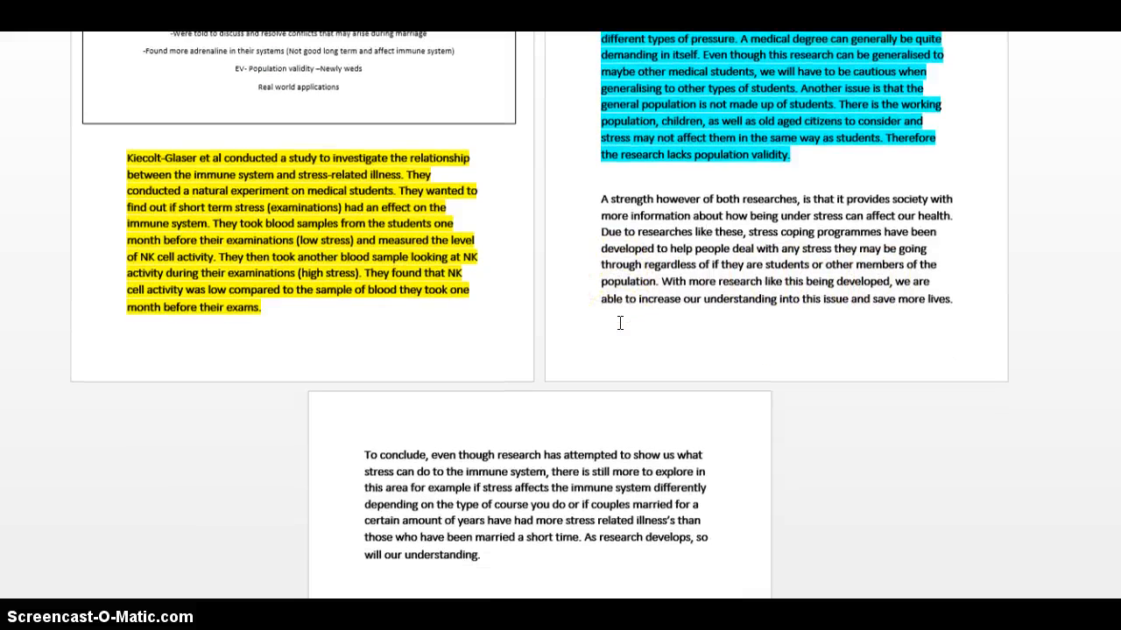
left_click(629, 315)
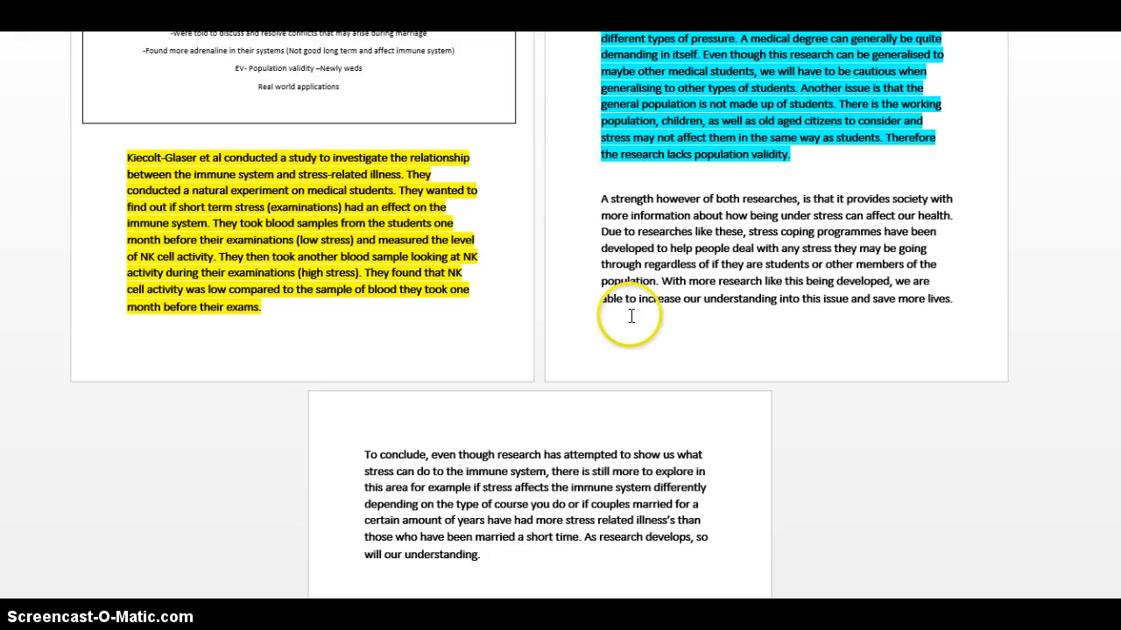
scroll("down", 3)
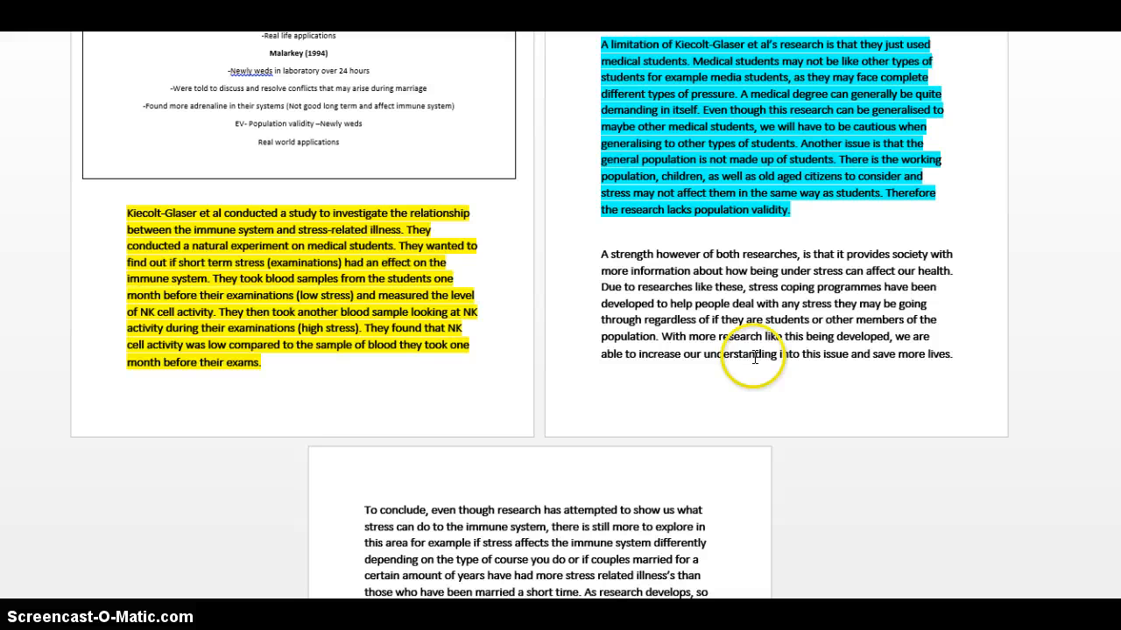
mouse_move(791, 361)
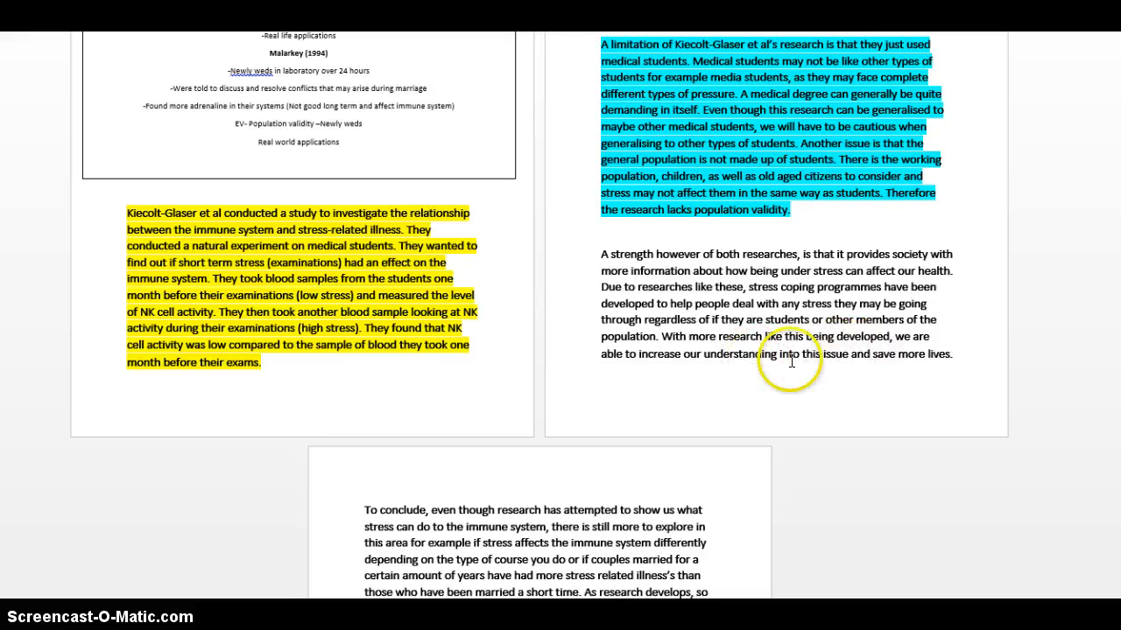
mouse_move(769, 357)
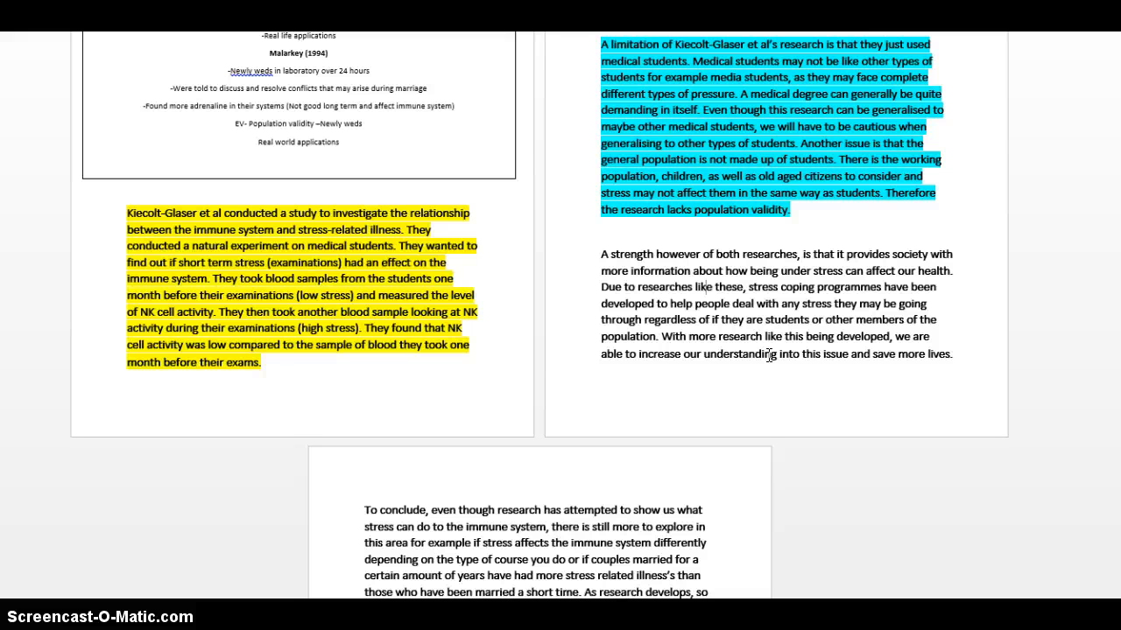
Step: Select the 'A strength however of both researches' paragraph for turquoise highlighting
double_click(832, 288)
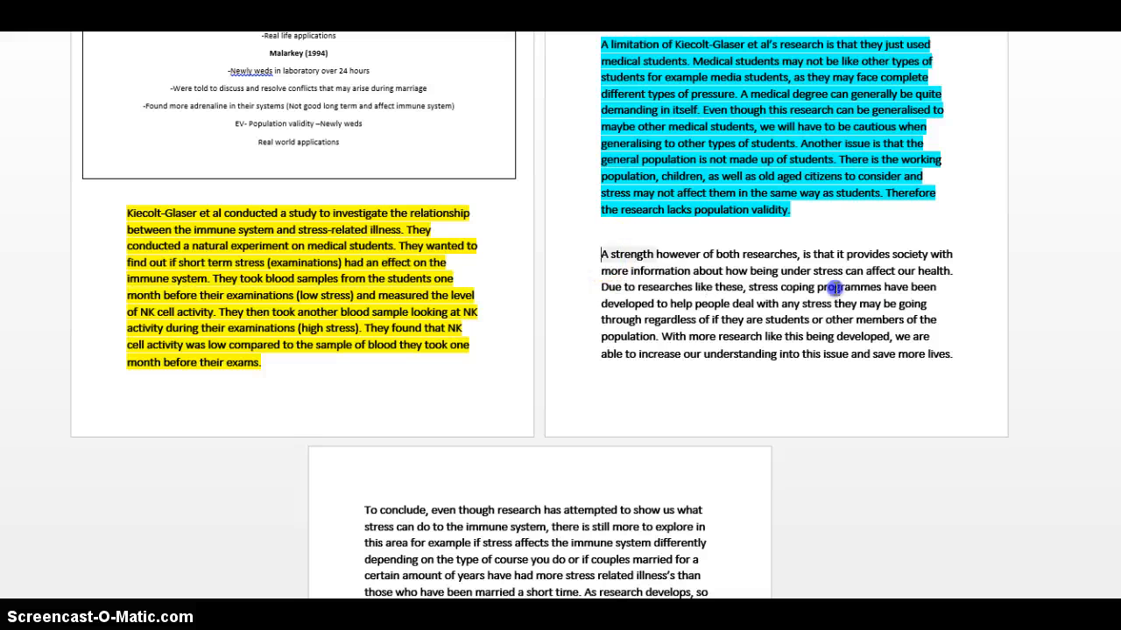
left_click_drag(602, 254, 953, 354)
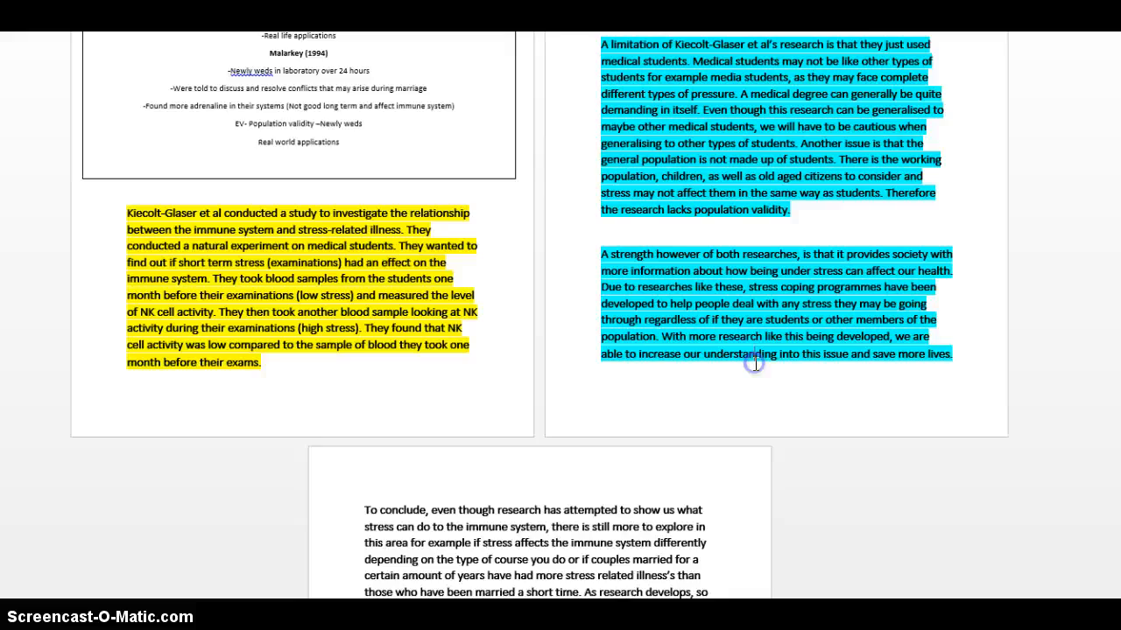
scroll("down", 3)
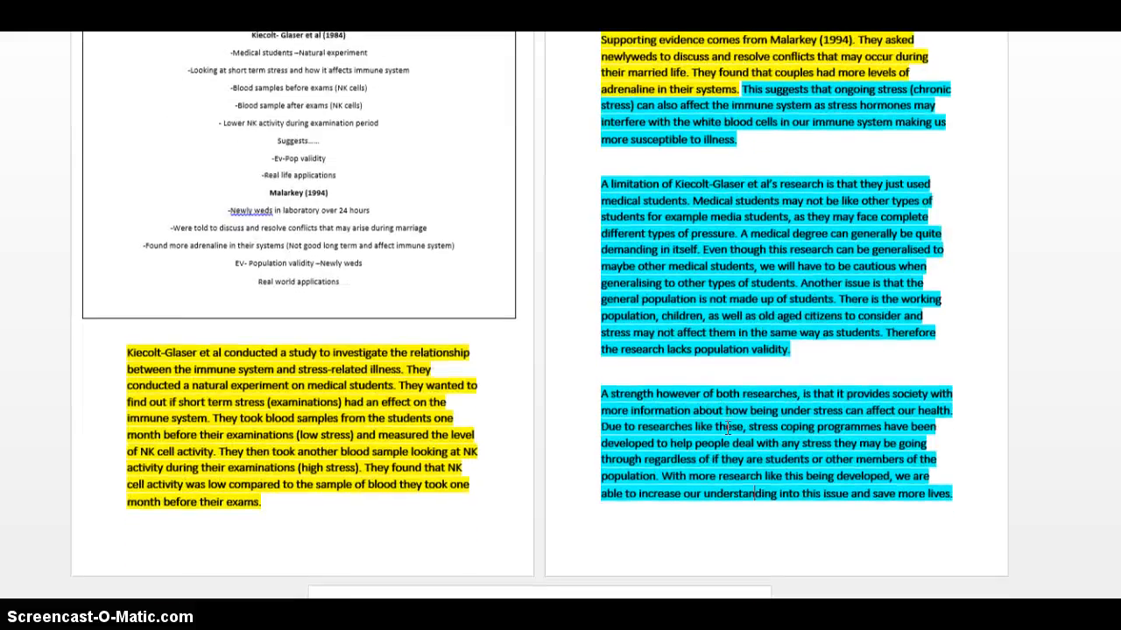
scroll("down", 3)
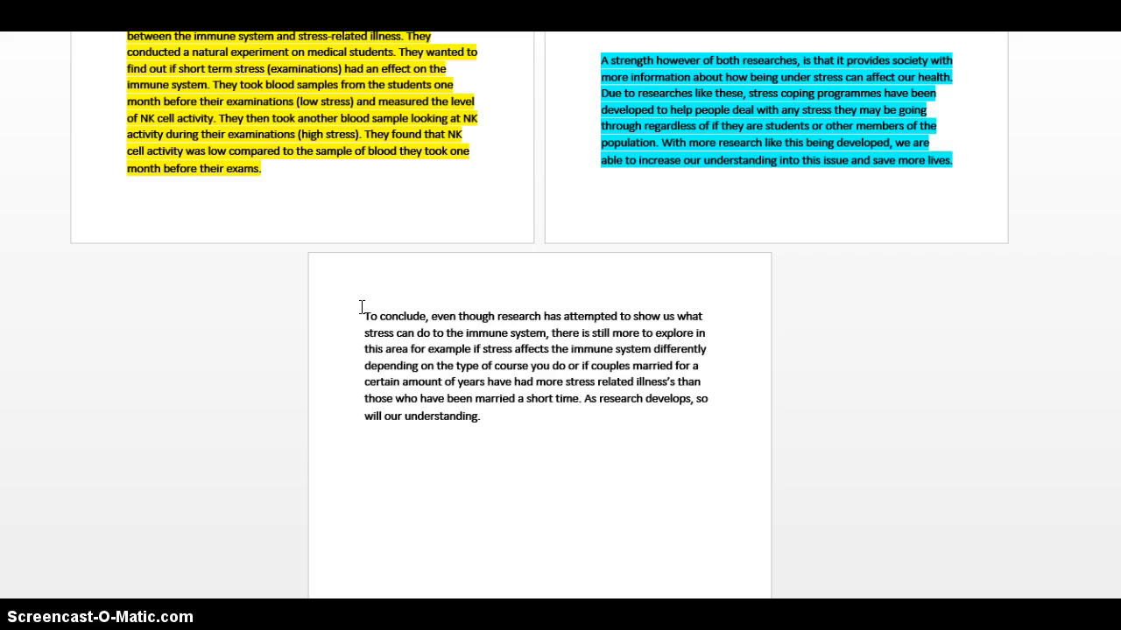
scroll("up", 3)
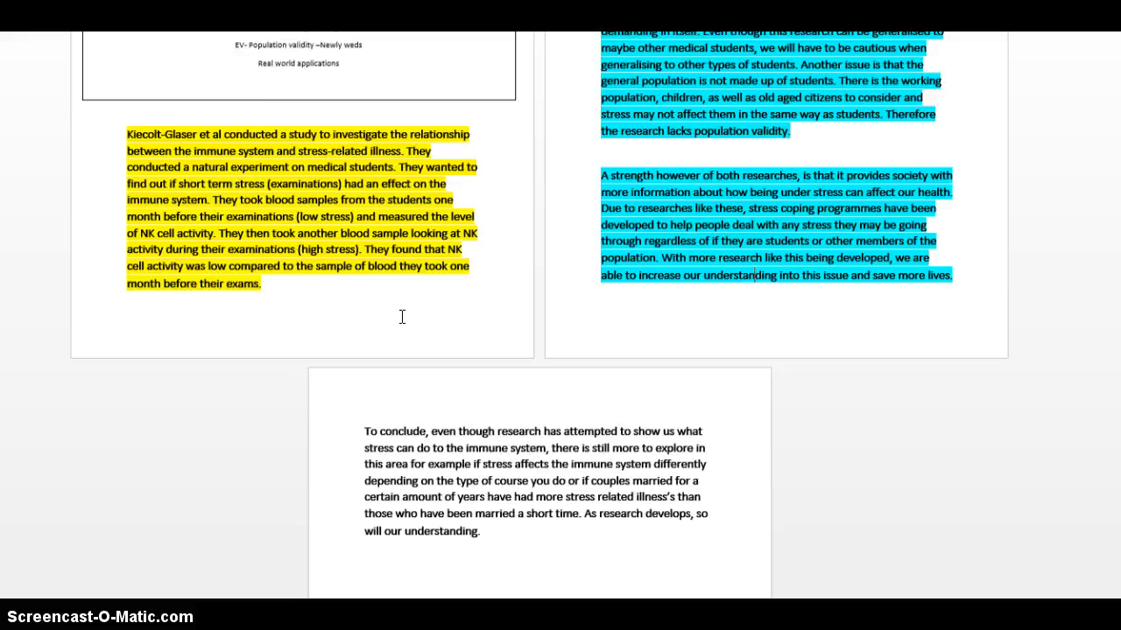
scroll("down", 3)
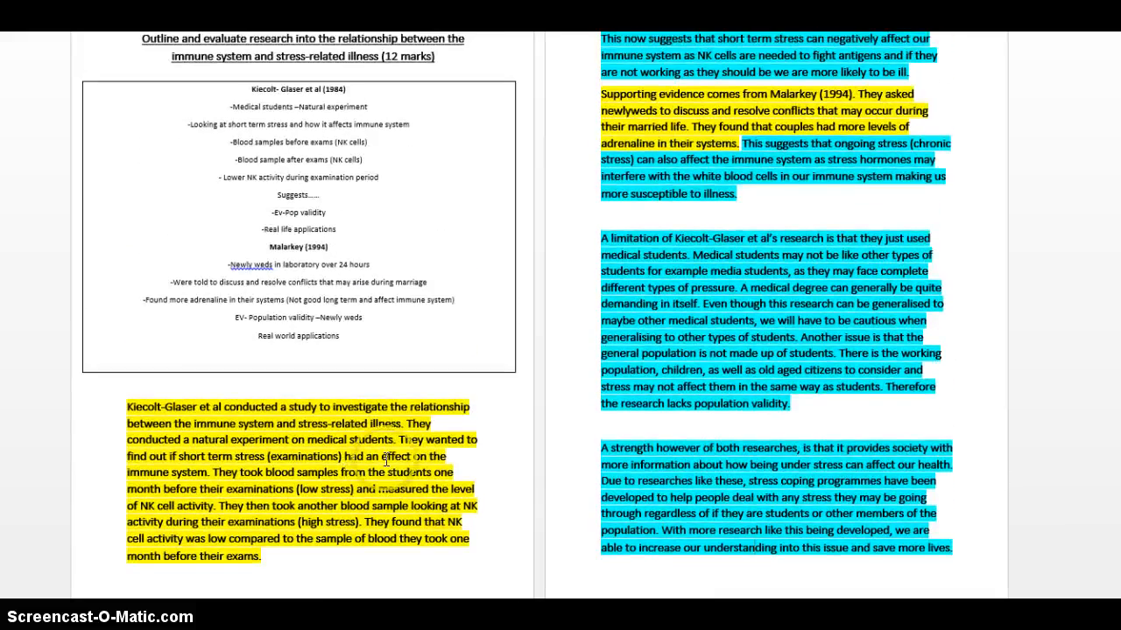
scroll("down", 3)
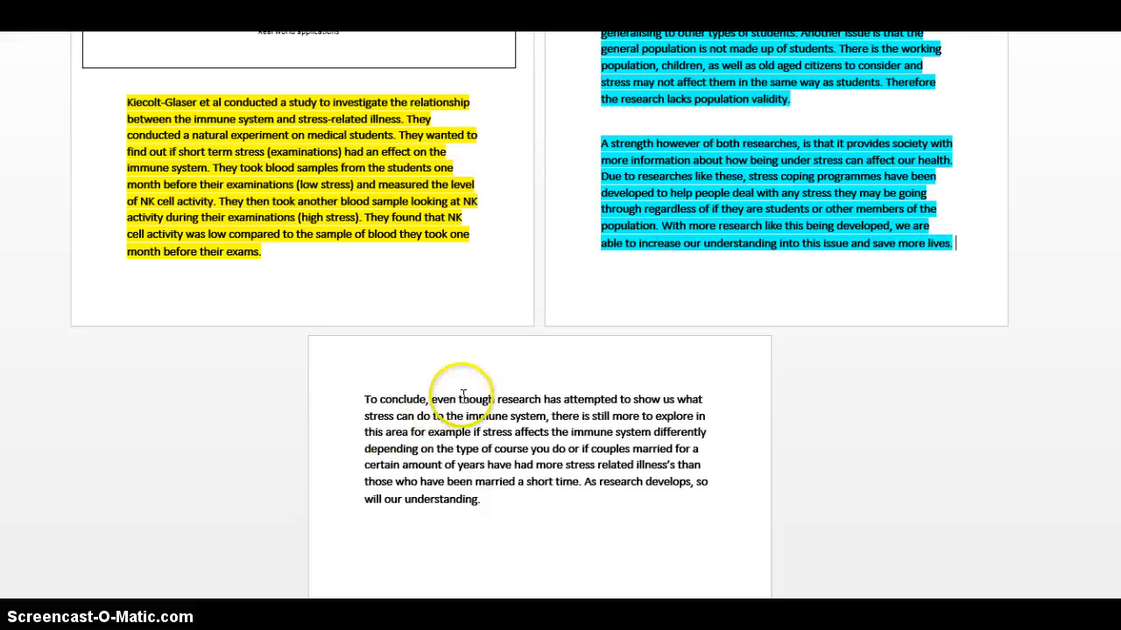
mouse_move(623, 404)
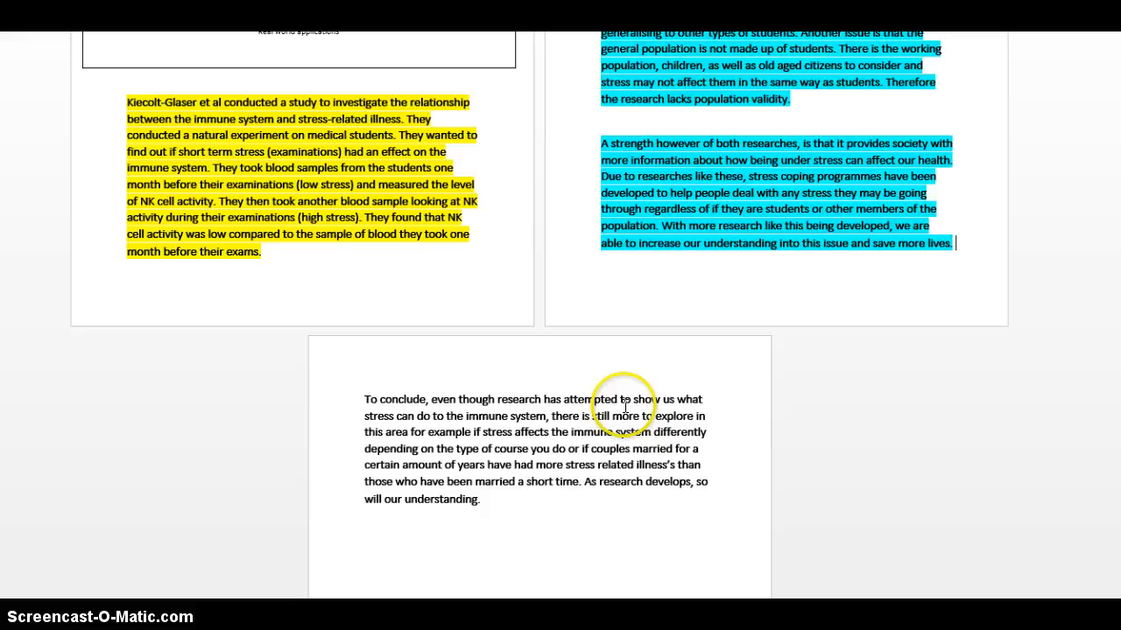
mouse_move(518, 420)
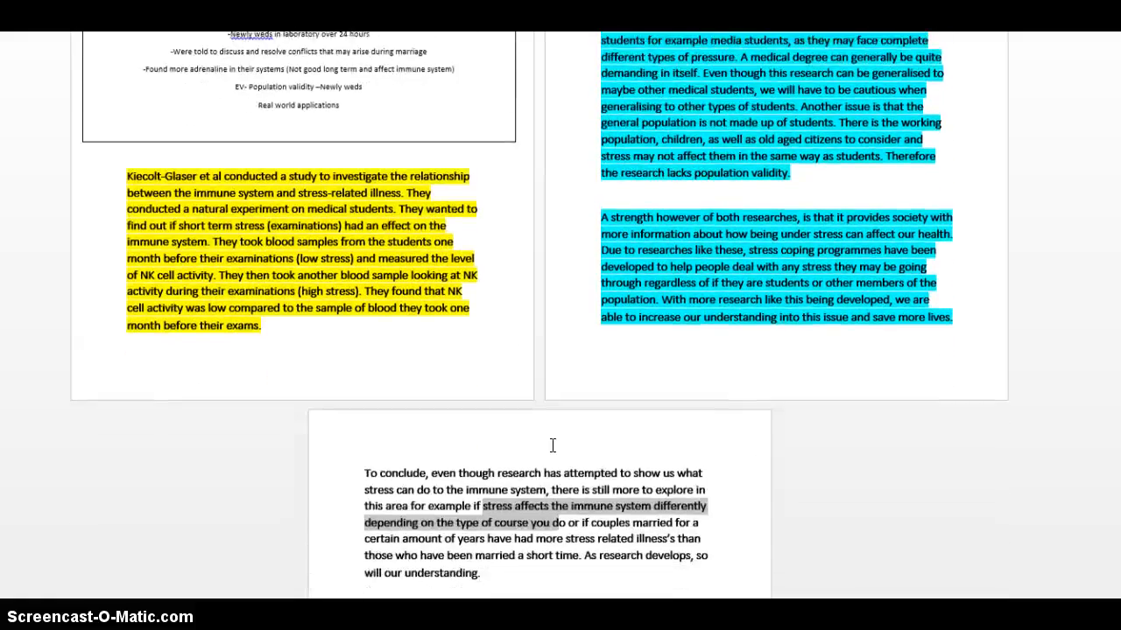
scroll("down", 3)
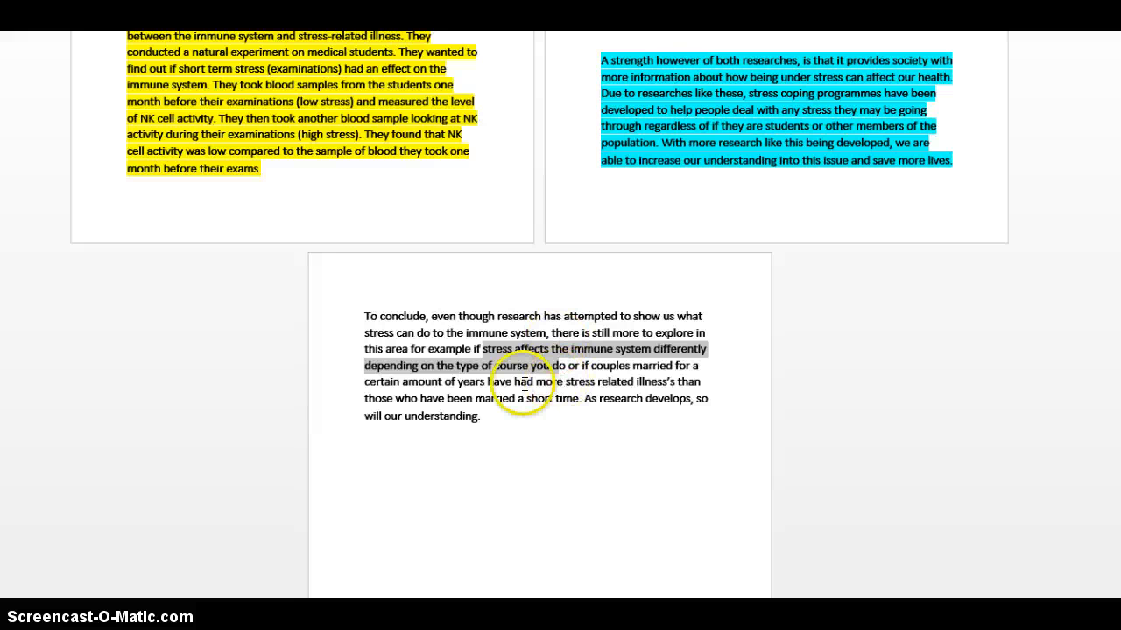
mouse_move(424, 406)
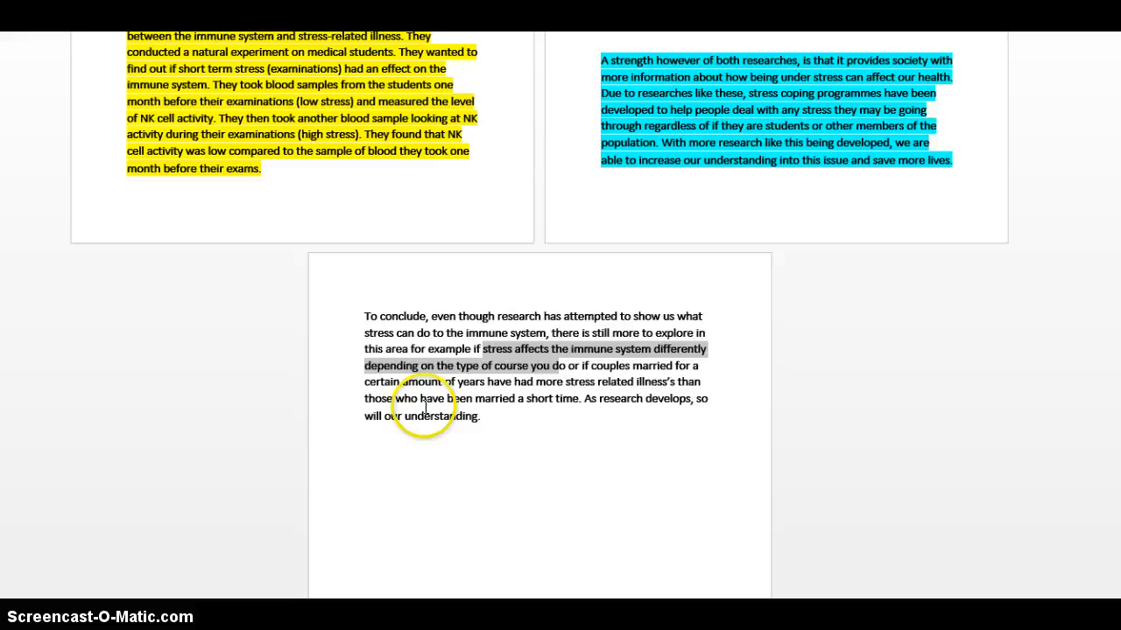
mouse_move(570, 385)
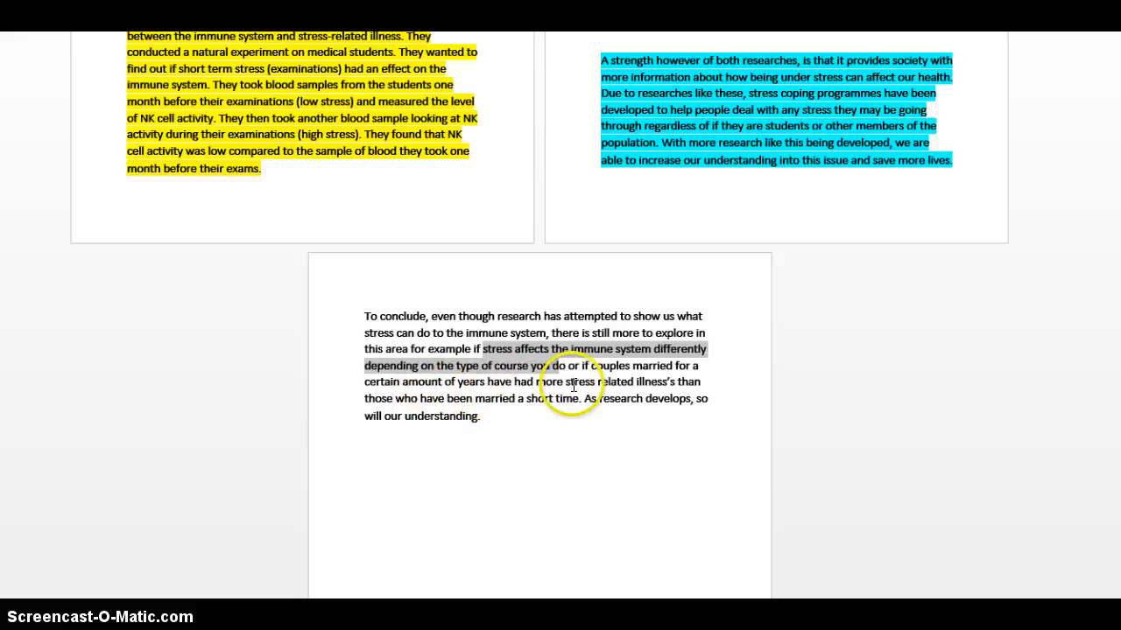
mouse_move(406, 418)
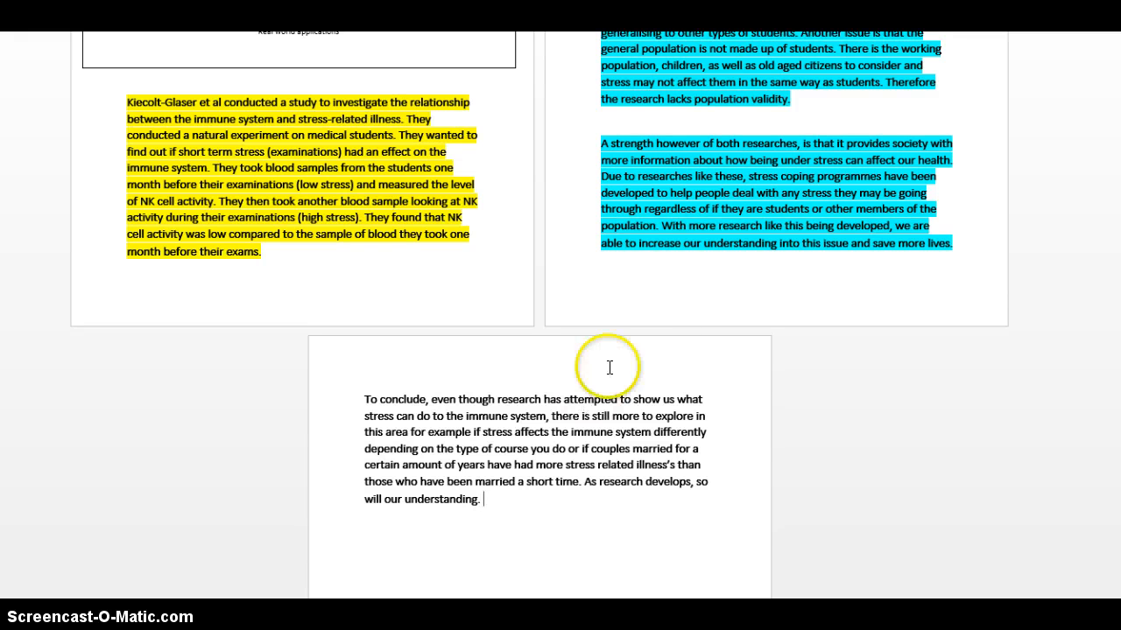
mouse_move(699, 494)
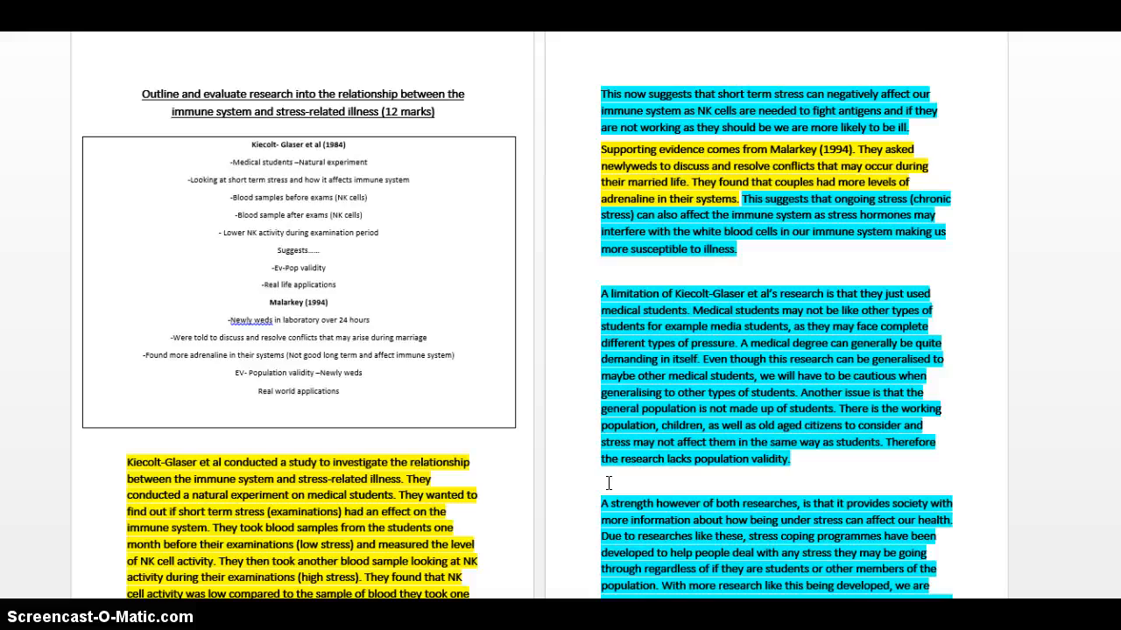
Step: Scroll down through the essay to check the turquoise conclusion paragraph
scroll("down", 3)
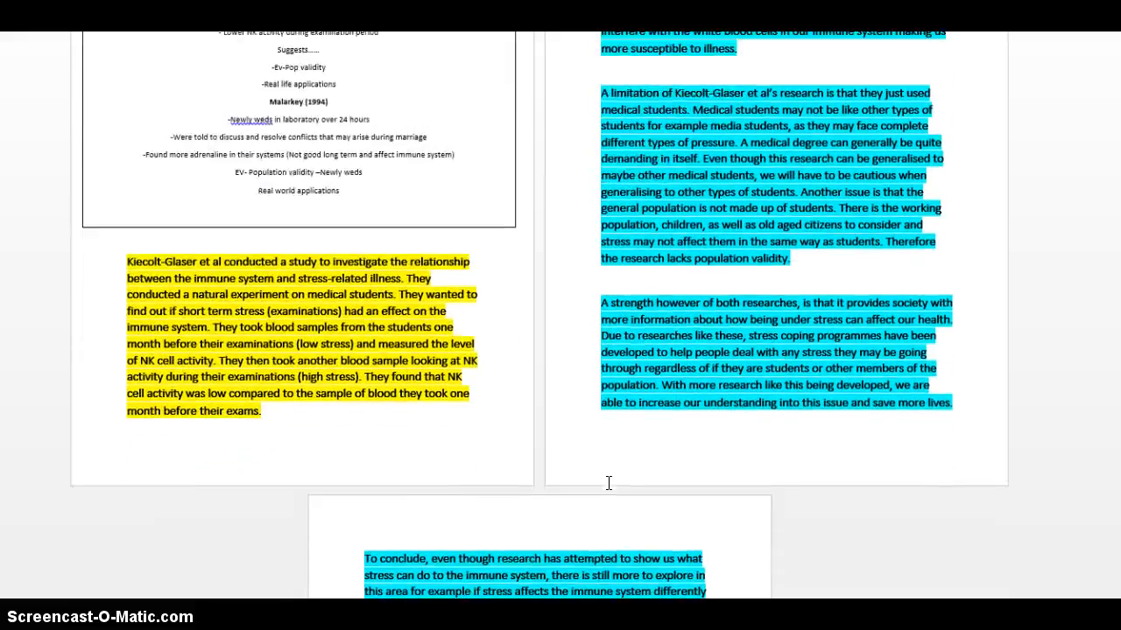
scroll("down", 3)
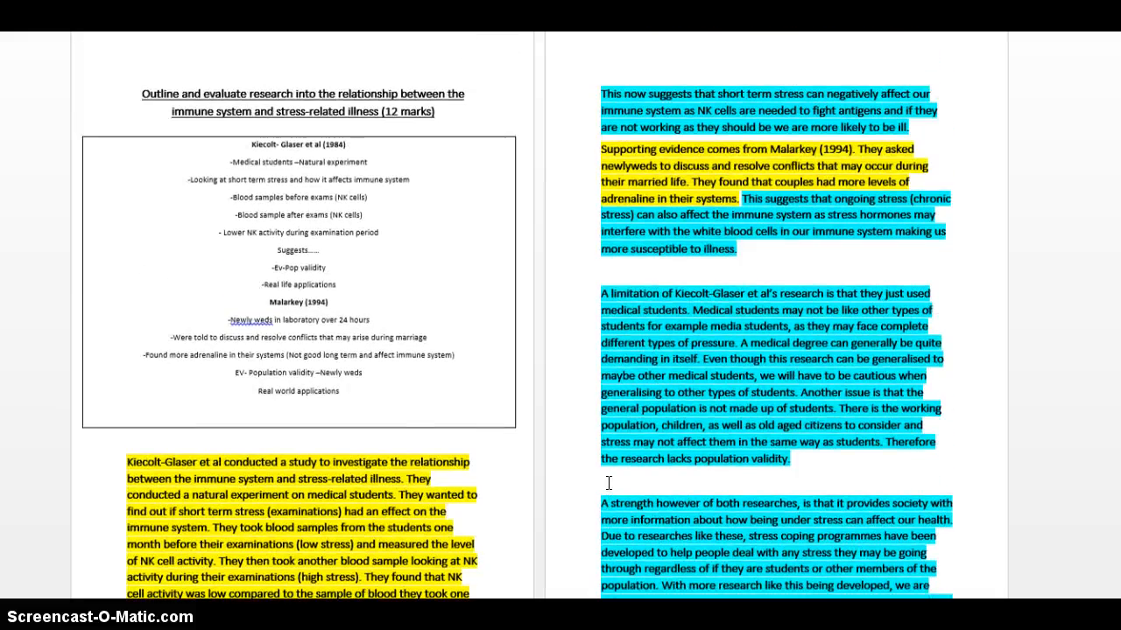
scroll("down", 3)
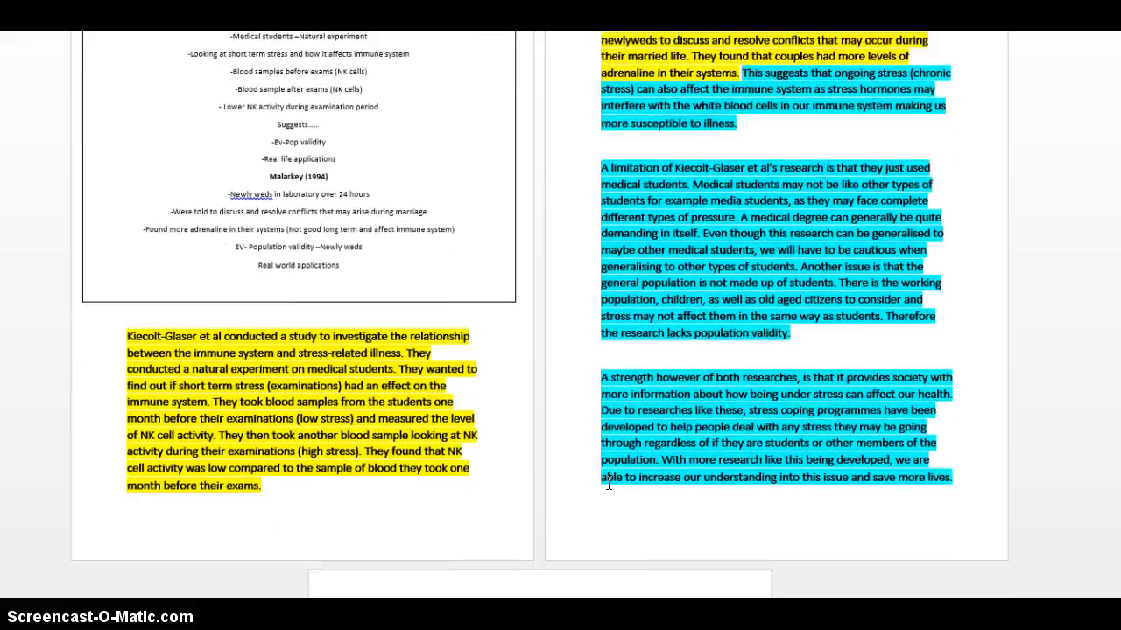
scroll("down", 3)
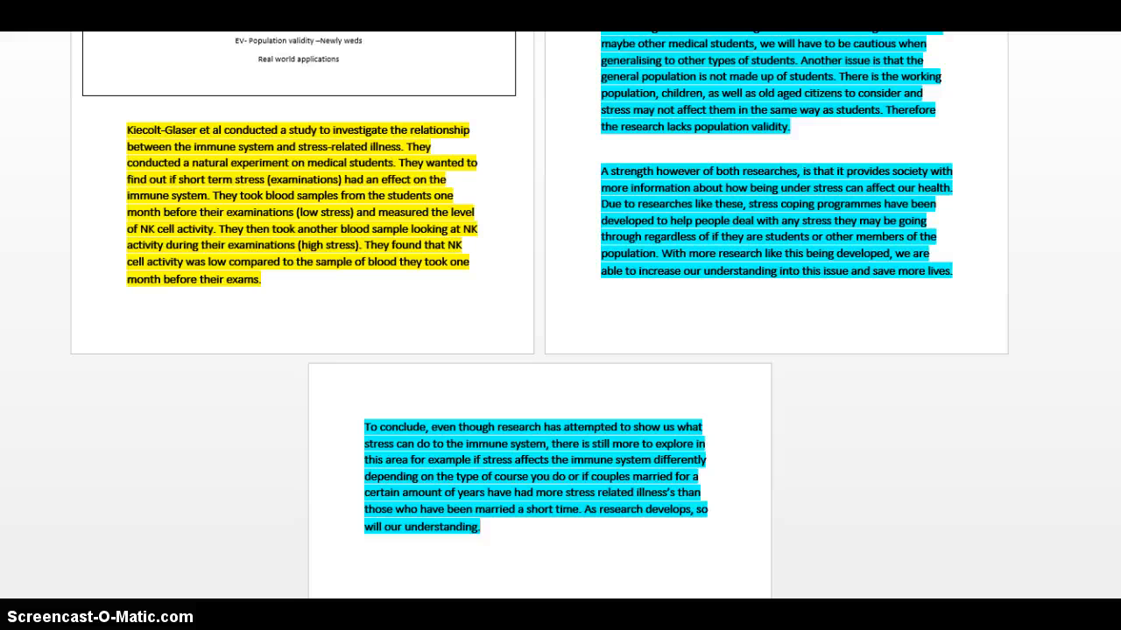